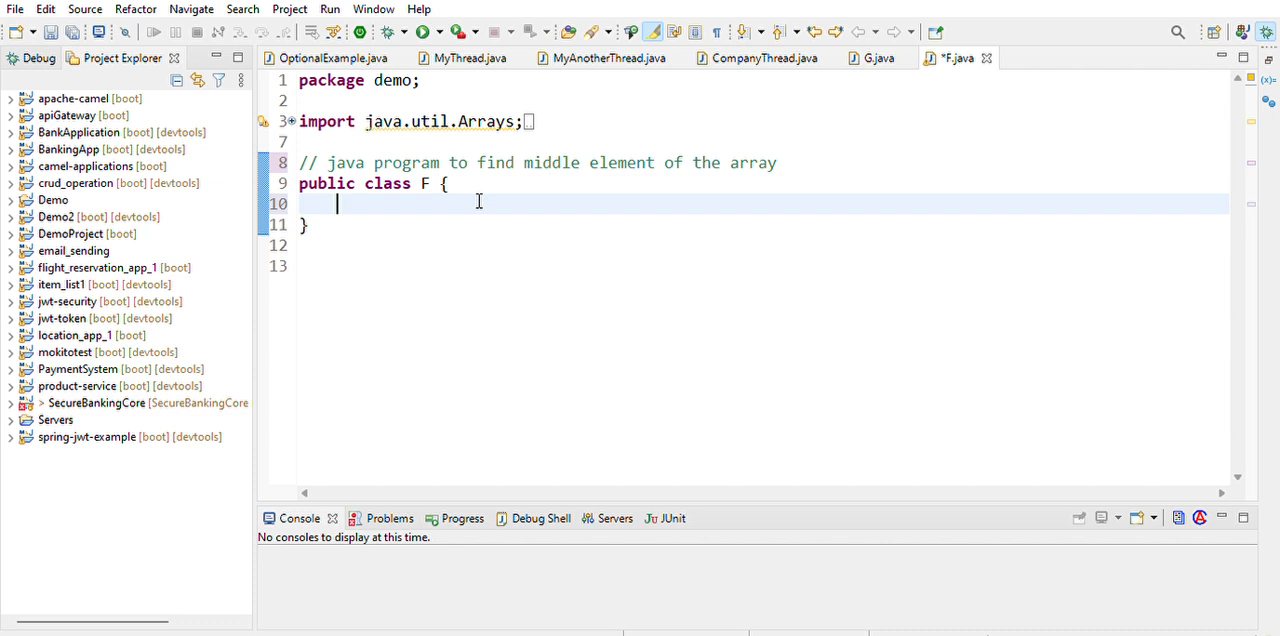
{"action": "mouse_move", "coordinate": [398, 192]}
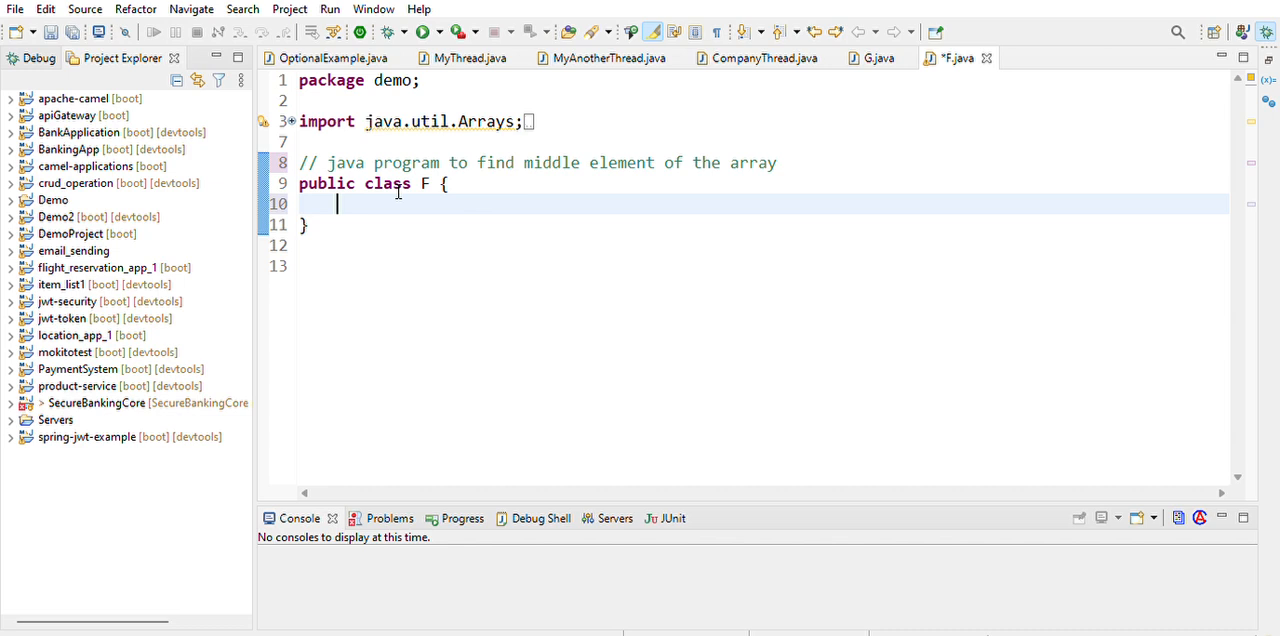
Step: Insert the main method and declare int[] num = new int[] {1,6,7,5,3}; inside it
{"action": "type", "text": "main(String[] args) {"}
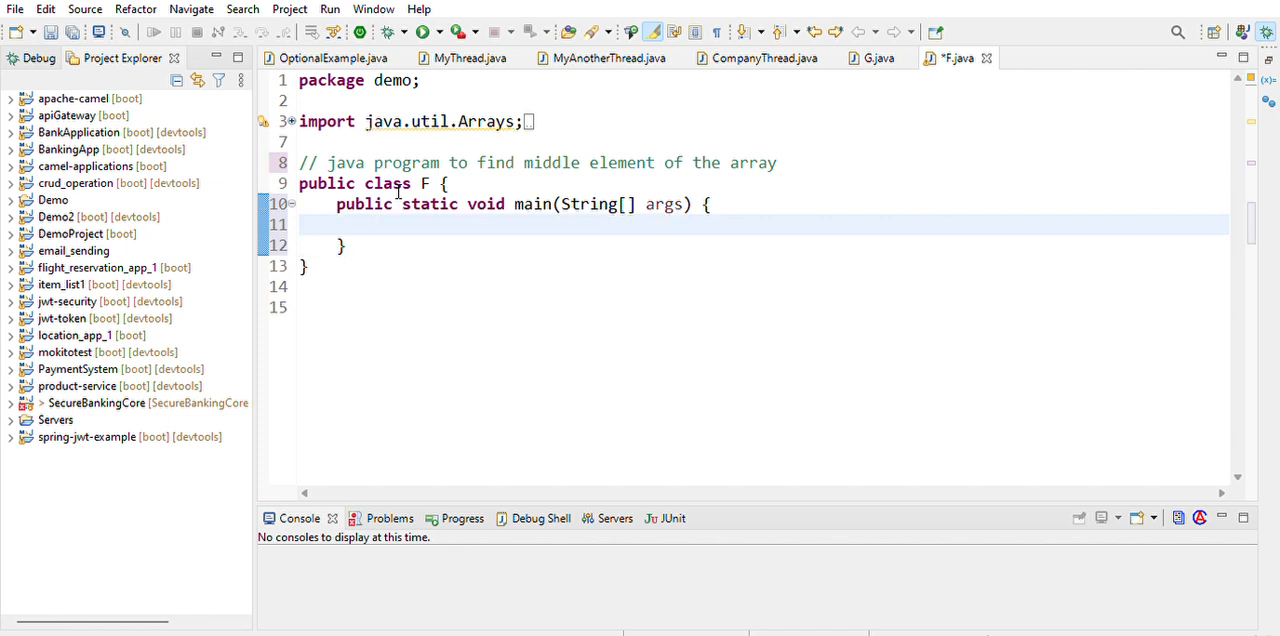
{"action": "type", "text": "int"}
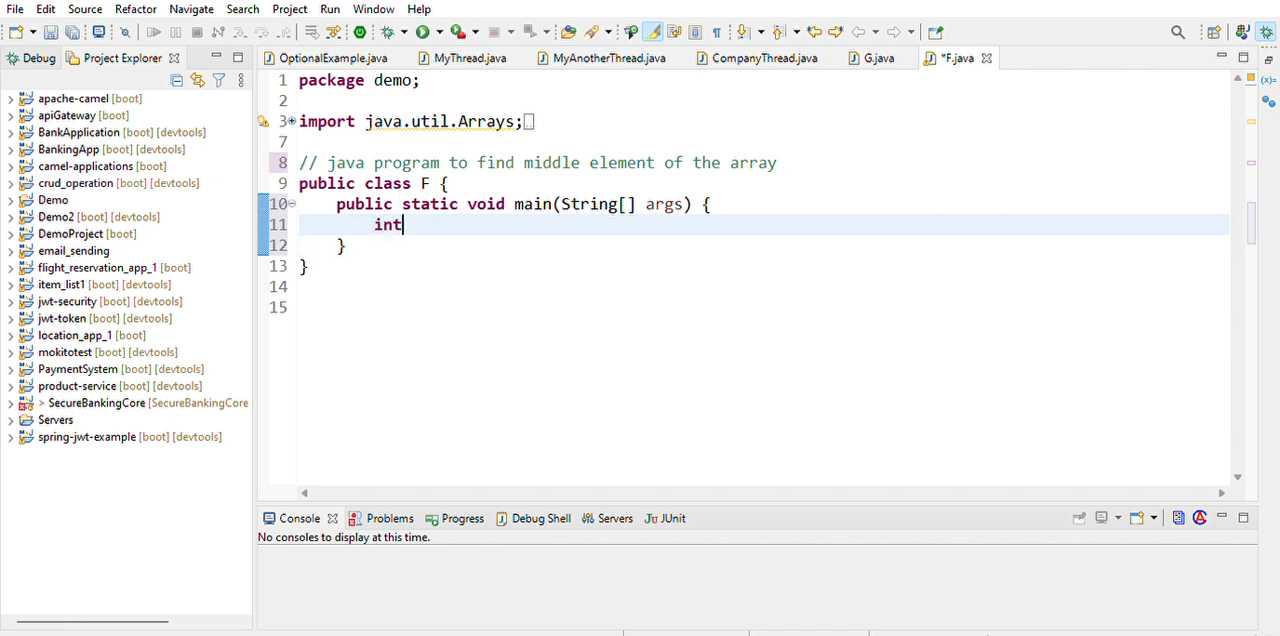
{"action": "type", "text": "[]n"}
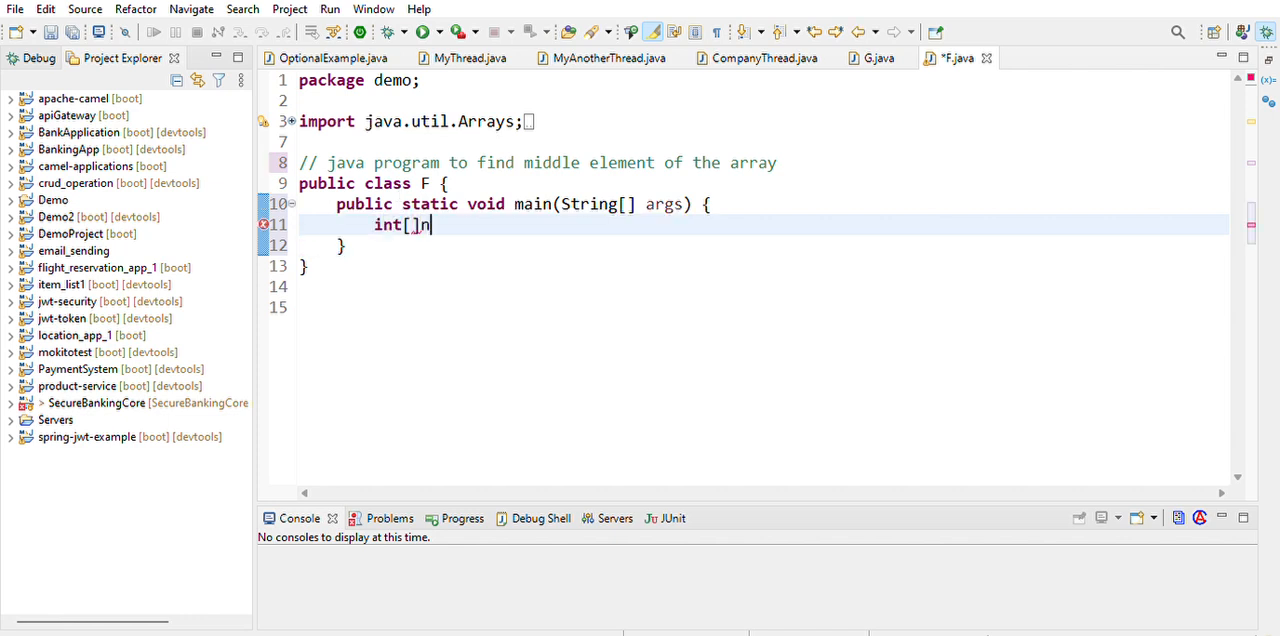
{"action": "type", "text": "um ="}
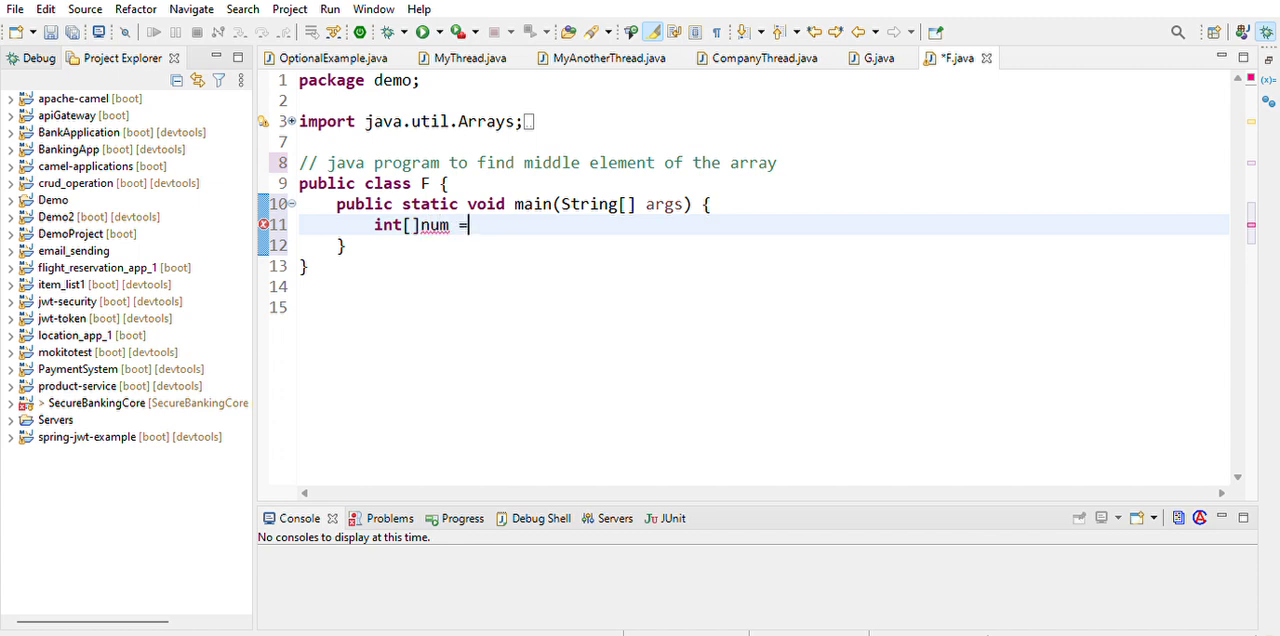
{"action": "type", "text": "n"}
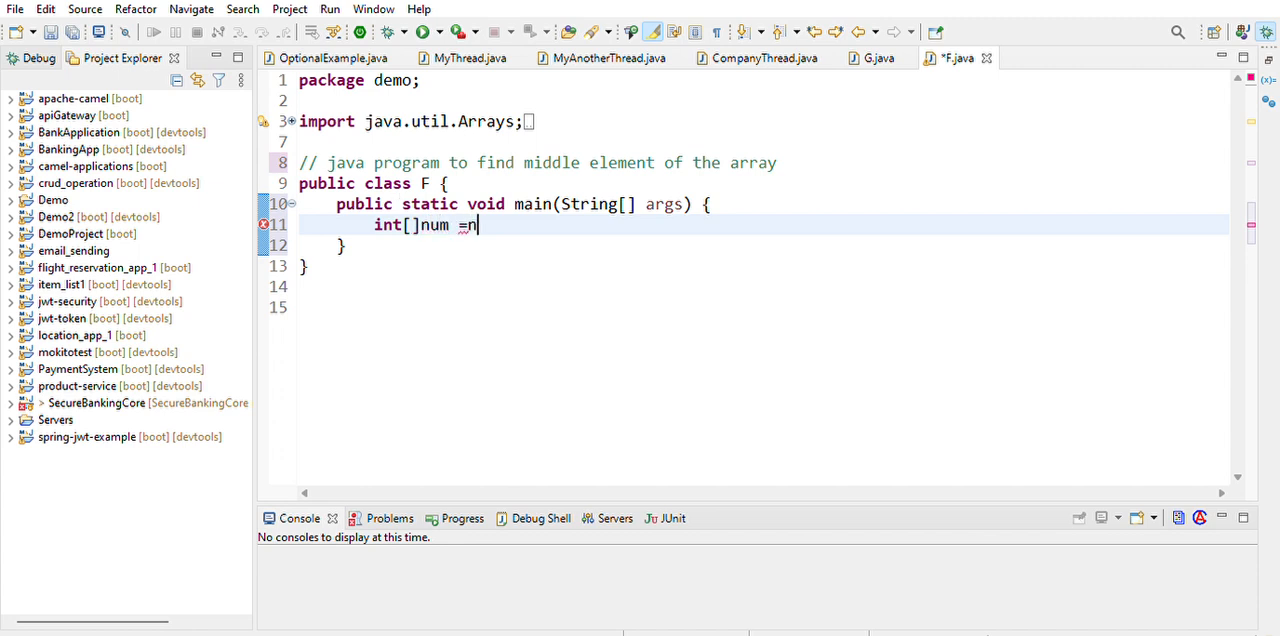
{"action": "type", "text": "ew int["}
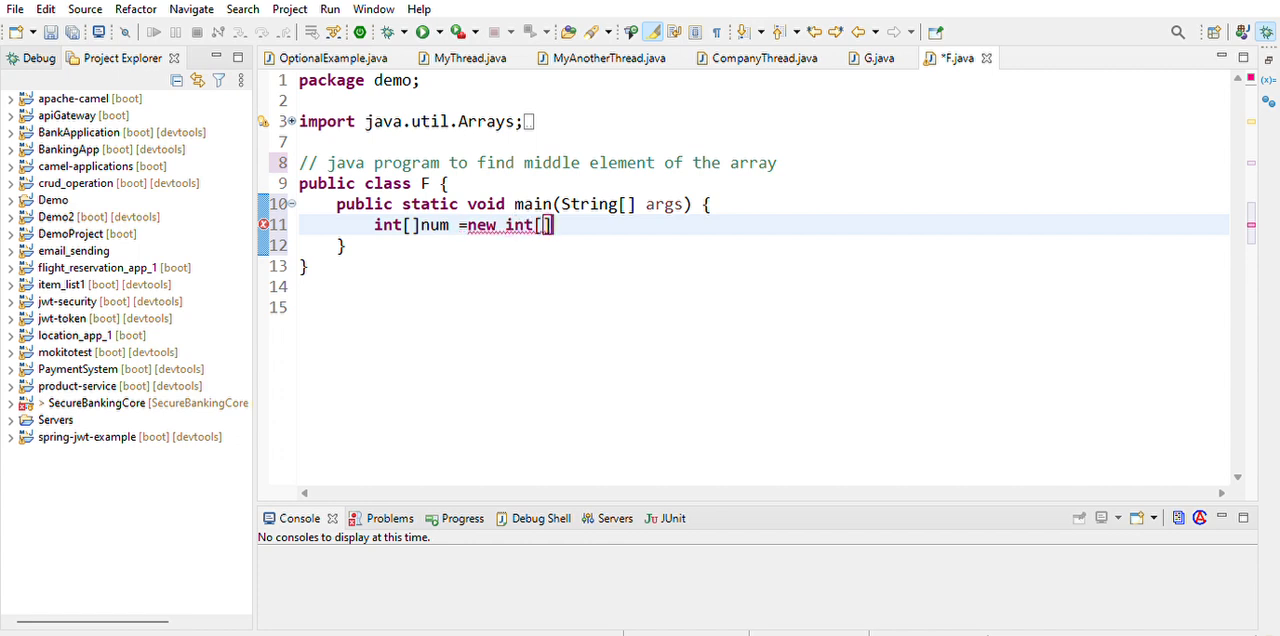
{"action": "type", "text": "{"}
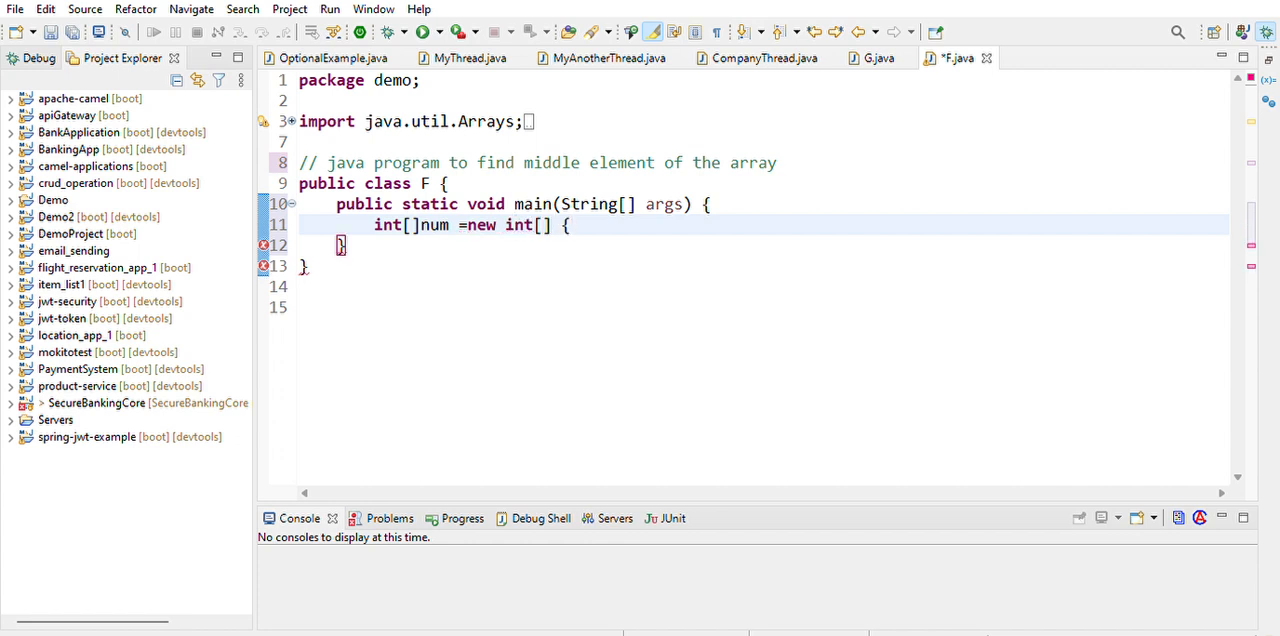
{"action": "type", "text": "1,6"}
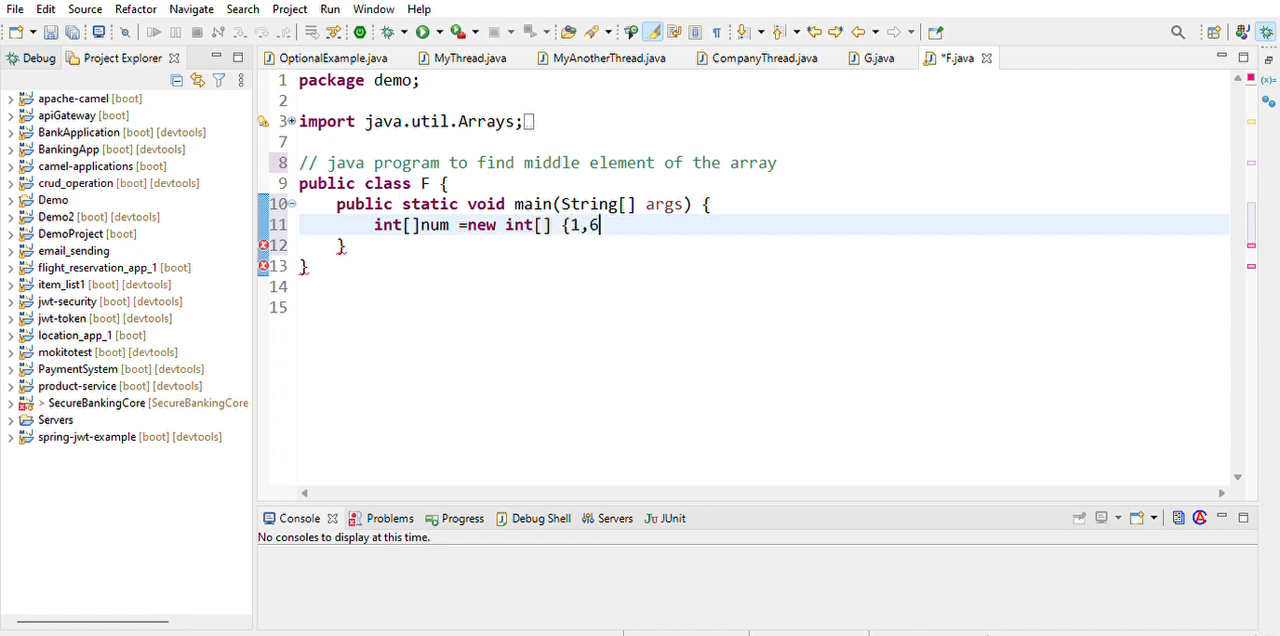
{"action": "type", "text": ",7,"}
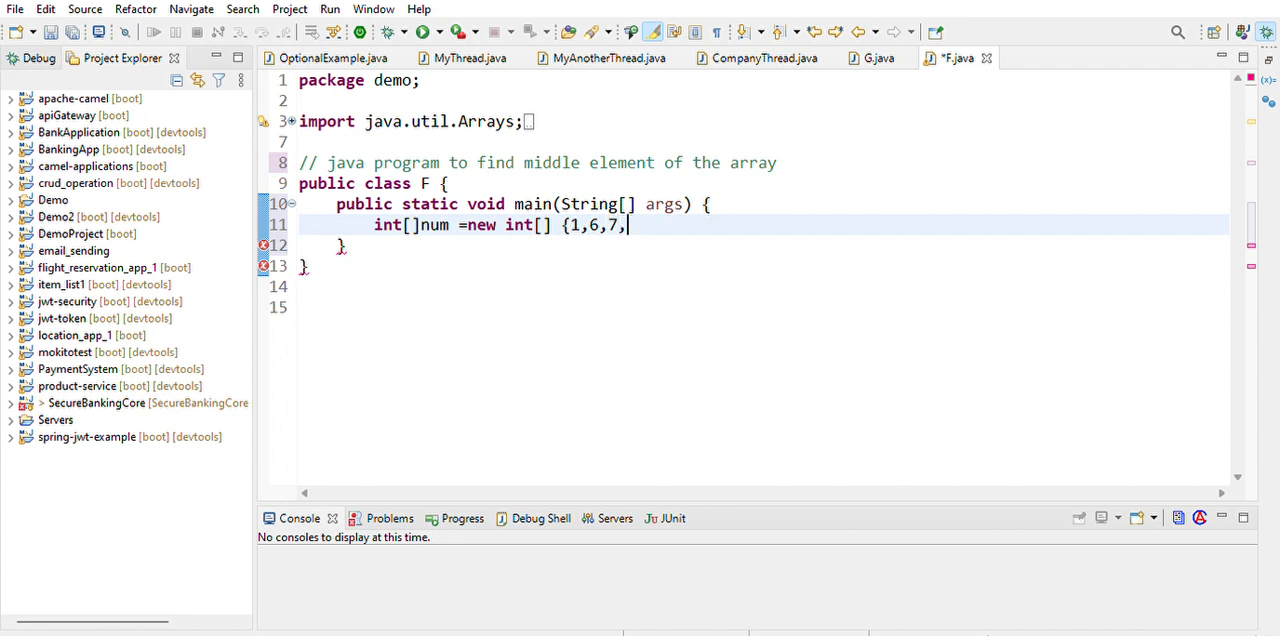
{"action": "type", "text": "5,3"}
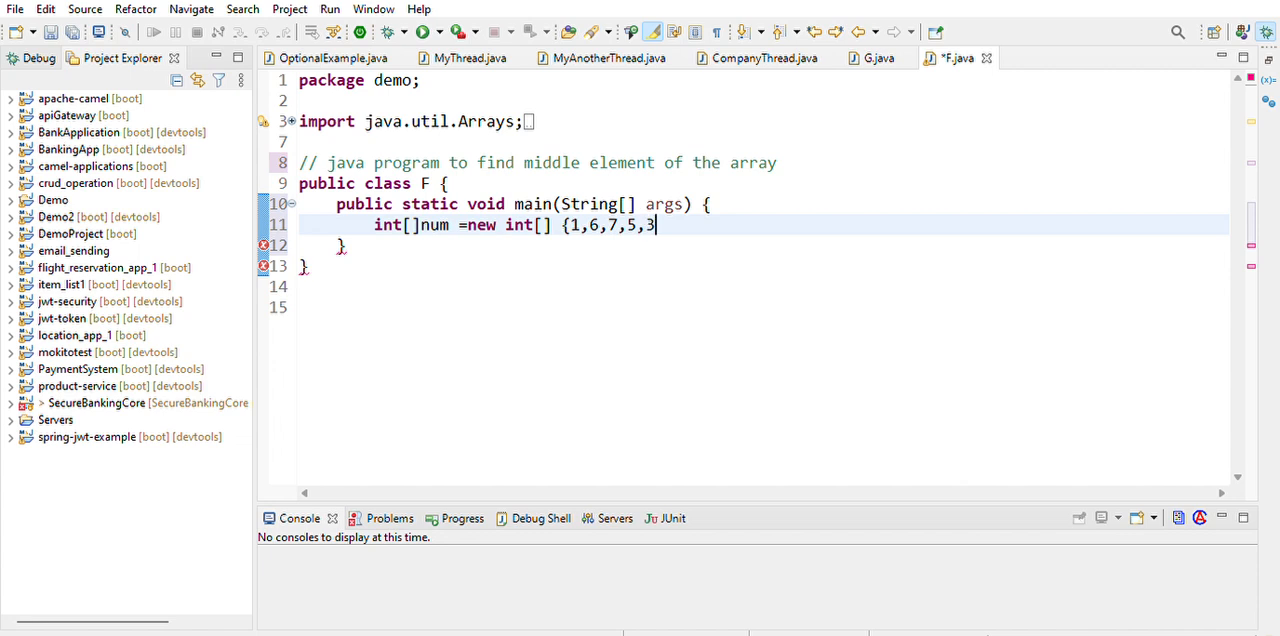
{"action": "type", "text": "};"}
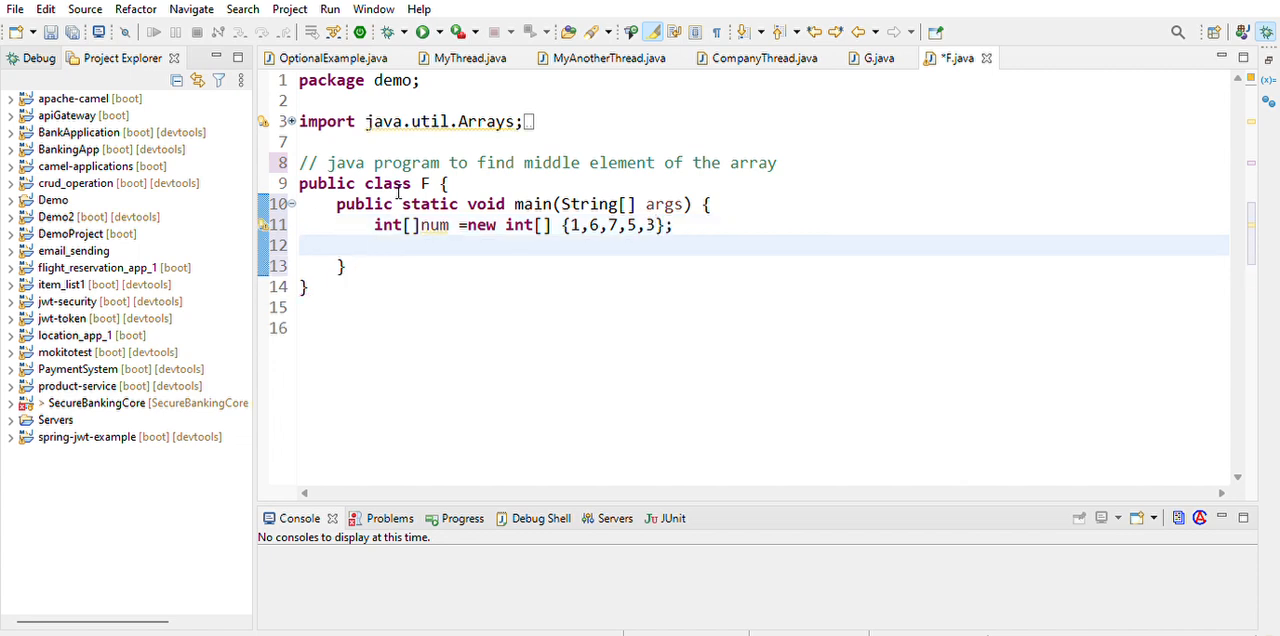
Step: Write the condition if(num.length%2==2) { after the array declaration
{"action": "type", "text": "if"}
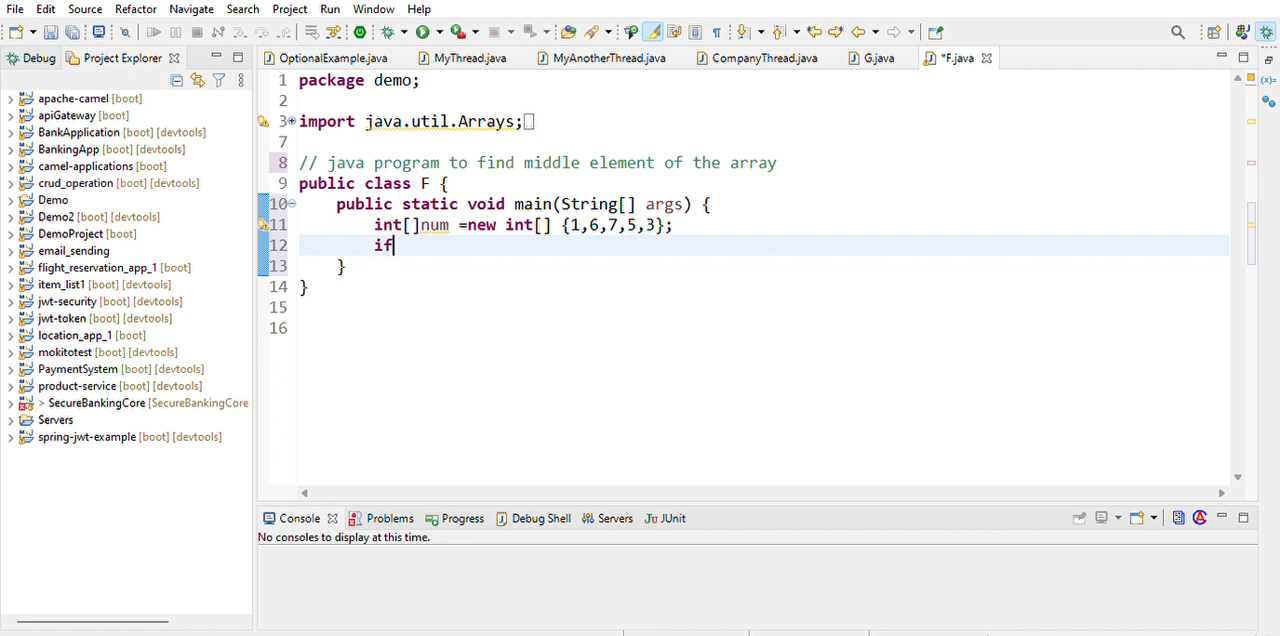
{"action": "type", "text": "()"}
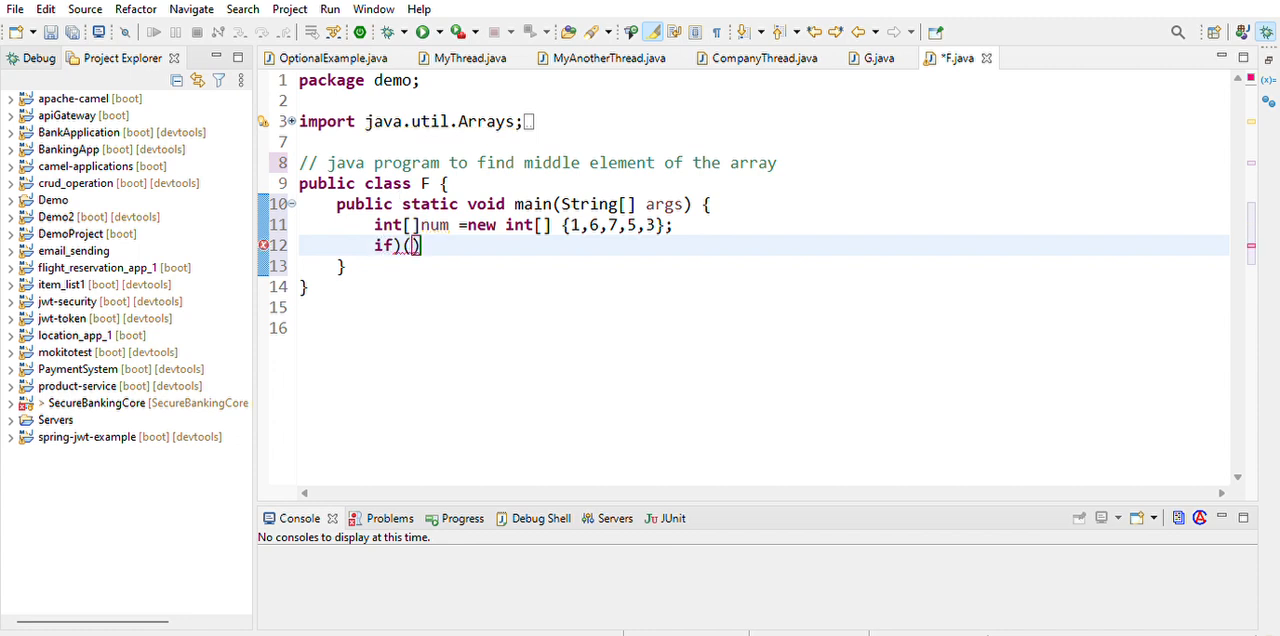
{"action": "key", "text": "Backspace"}
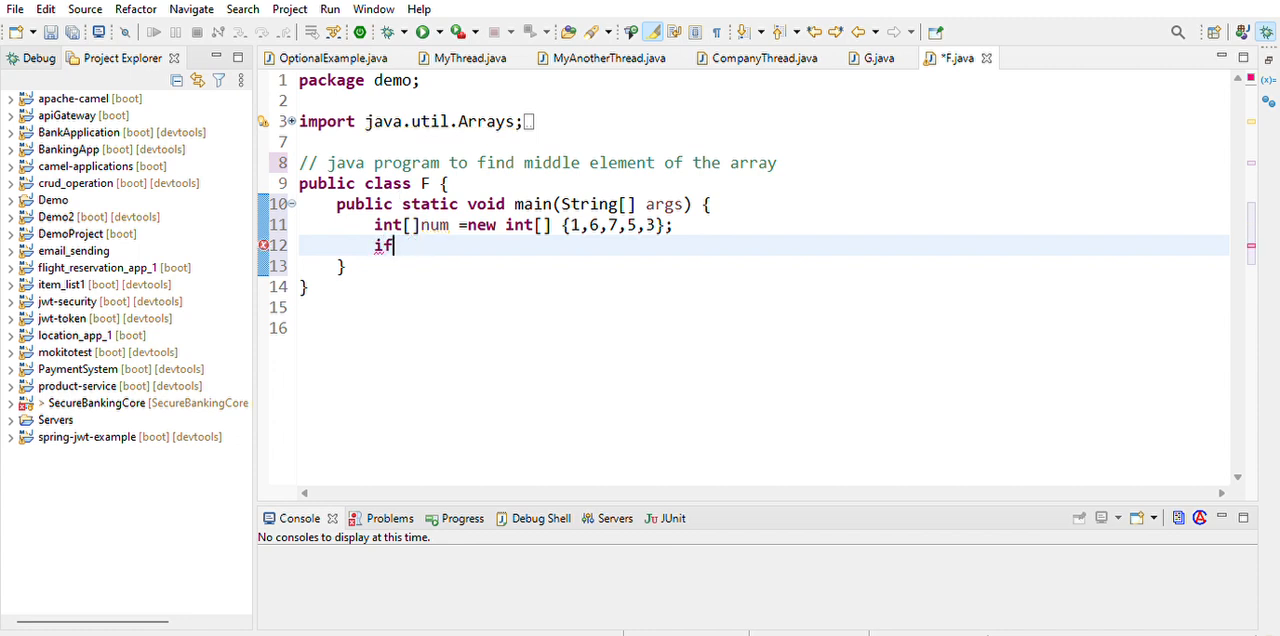
{"action": "type", "text": "(num."}
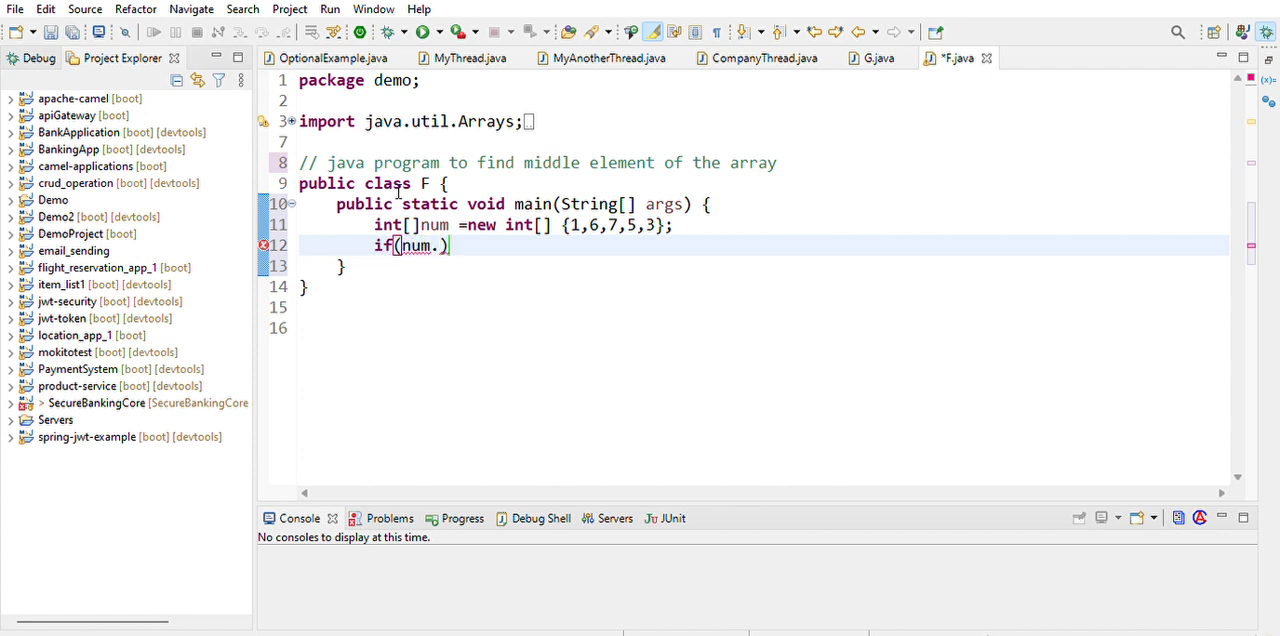
{"action": "type", "text": "l"}
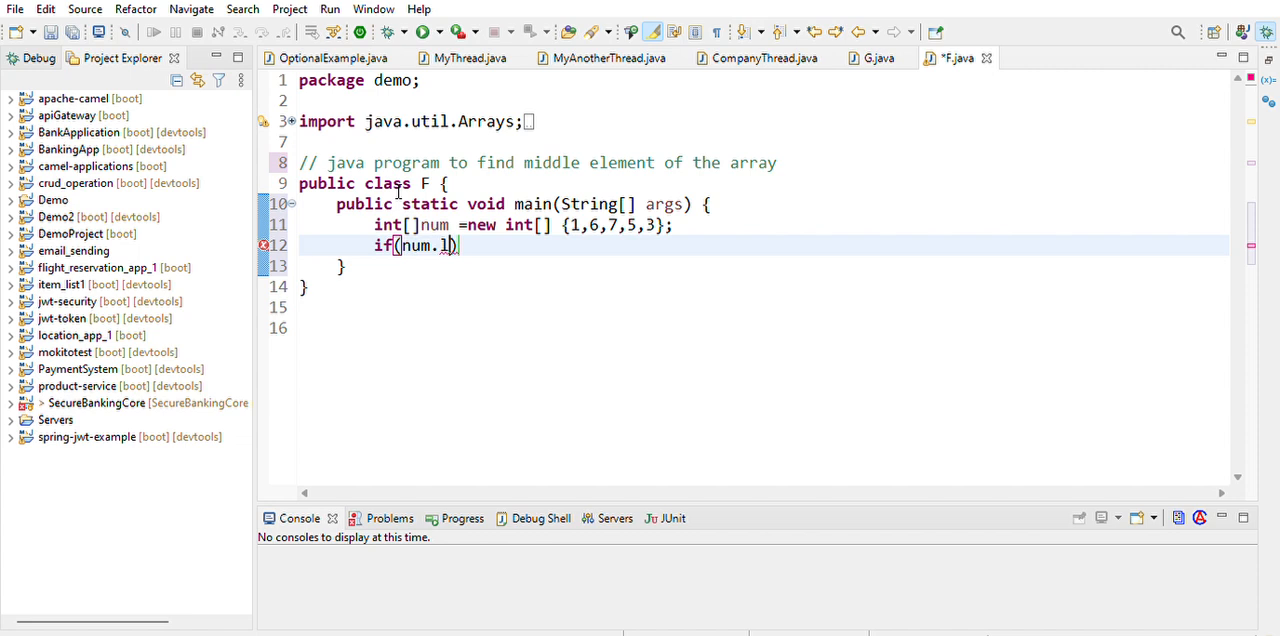
{"action": "type", "text": "ength"}
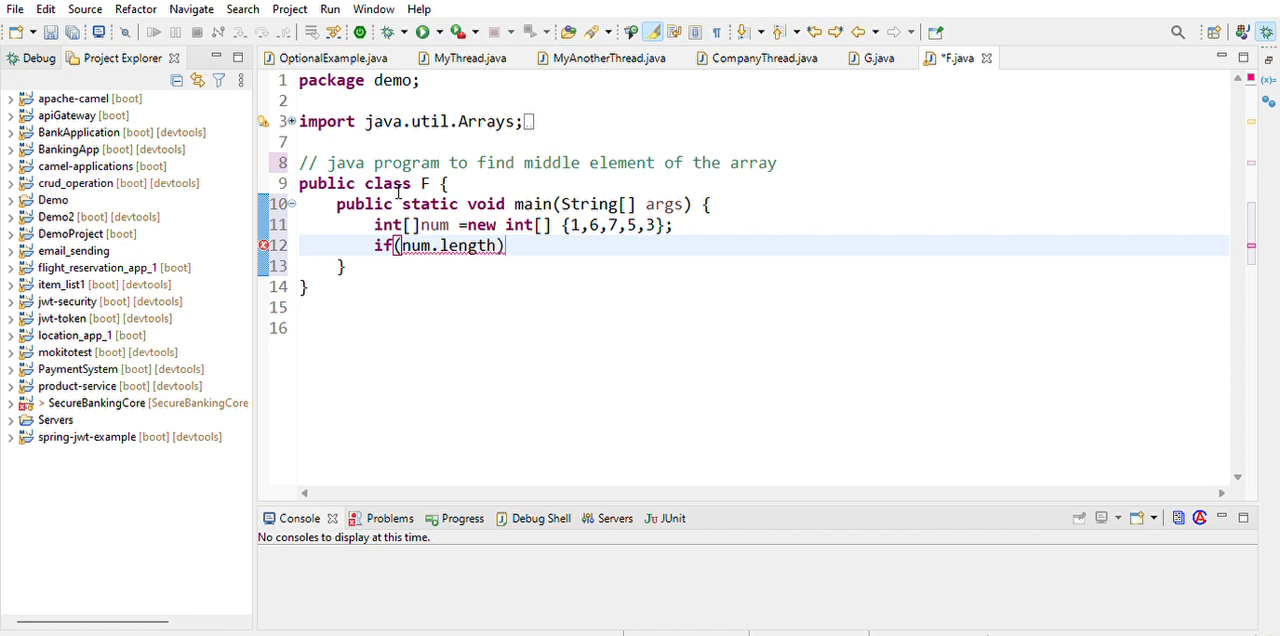
{"action": "type", "text": "%"}
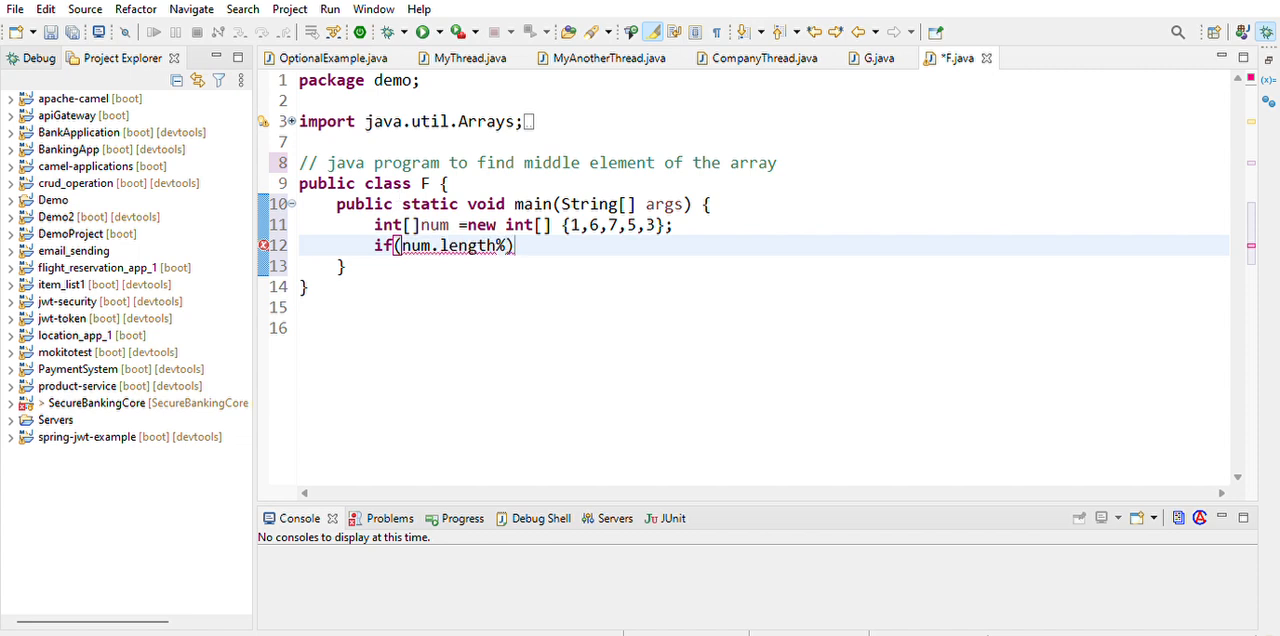
{"action": "type", "text": "2=="}
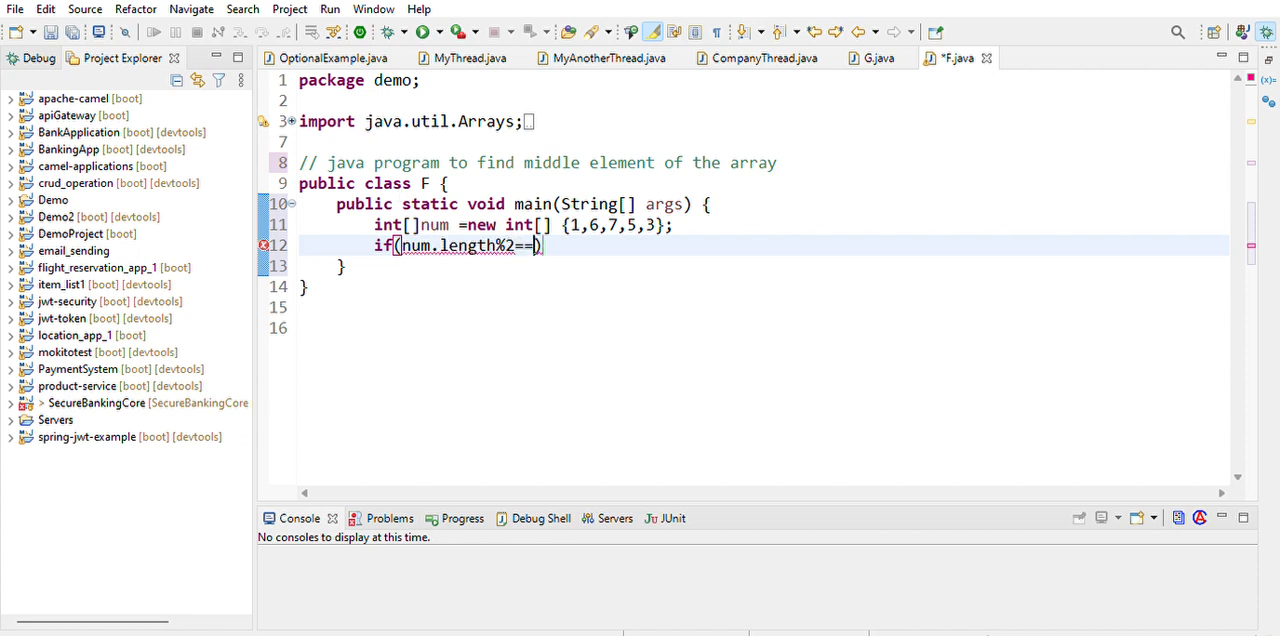
{"action": "type", "text": "2"}
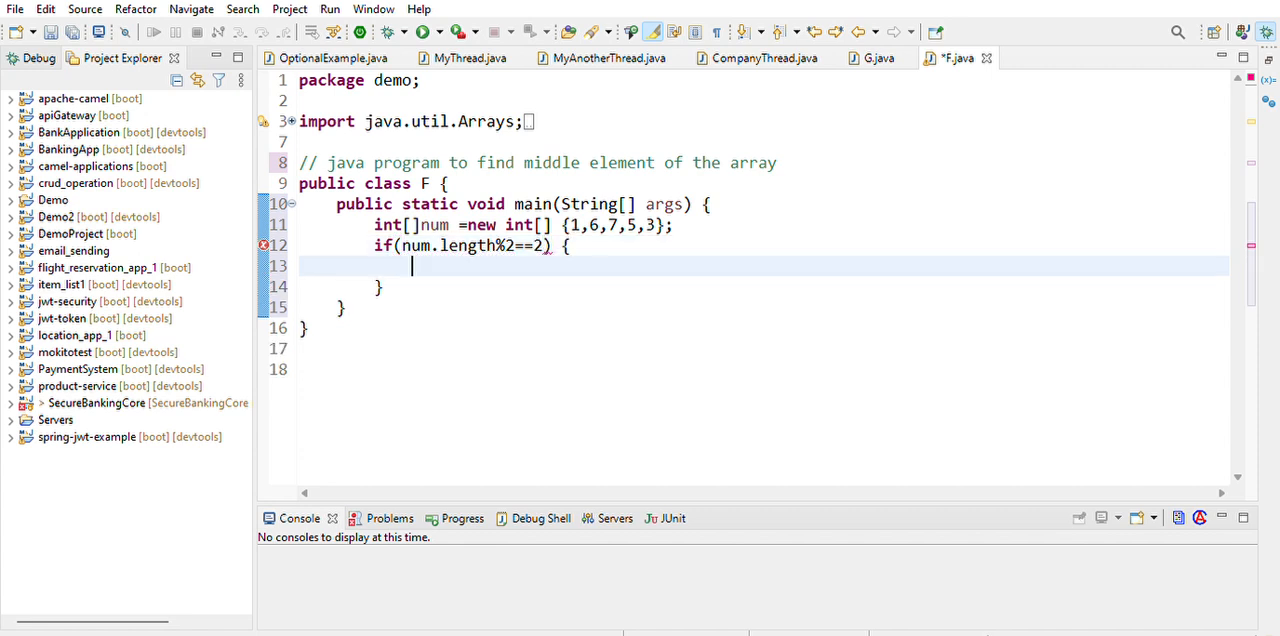
Step: Print "the middle elements are: " inside the if block via the sysout template
{"action": "type", "text": "sys"}
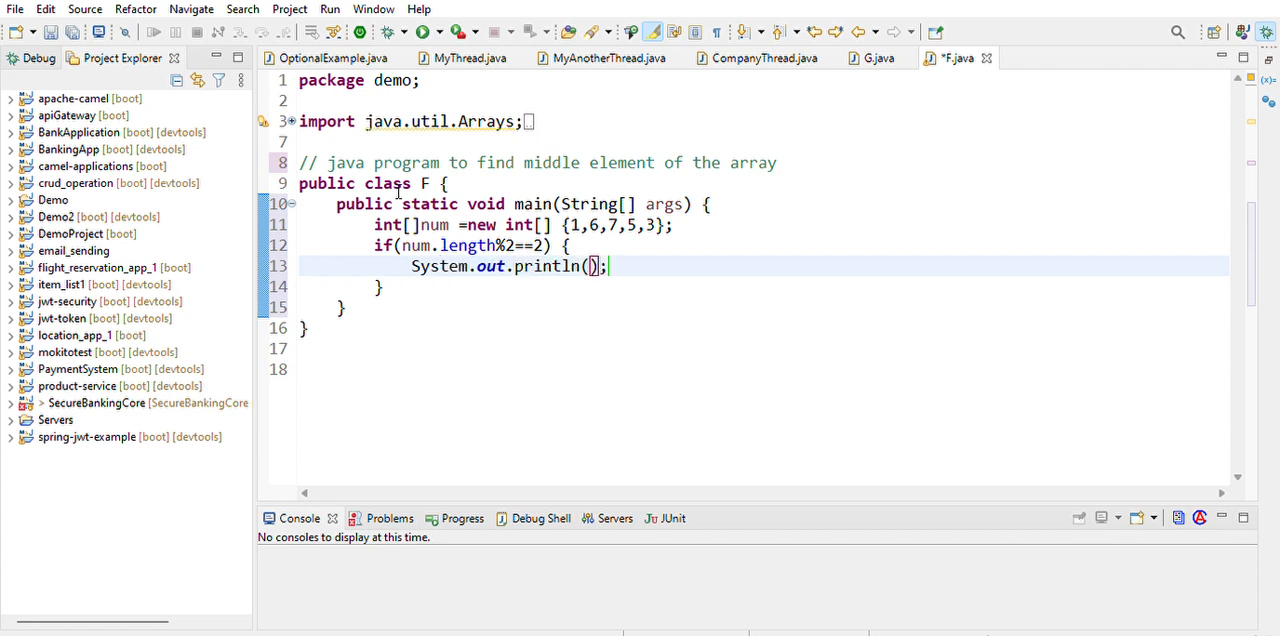
{"action": "type", "text": "\"\""}
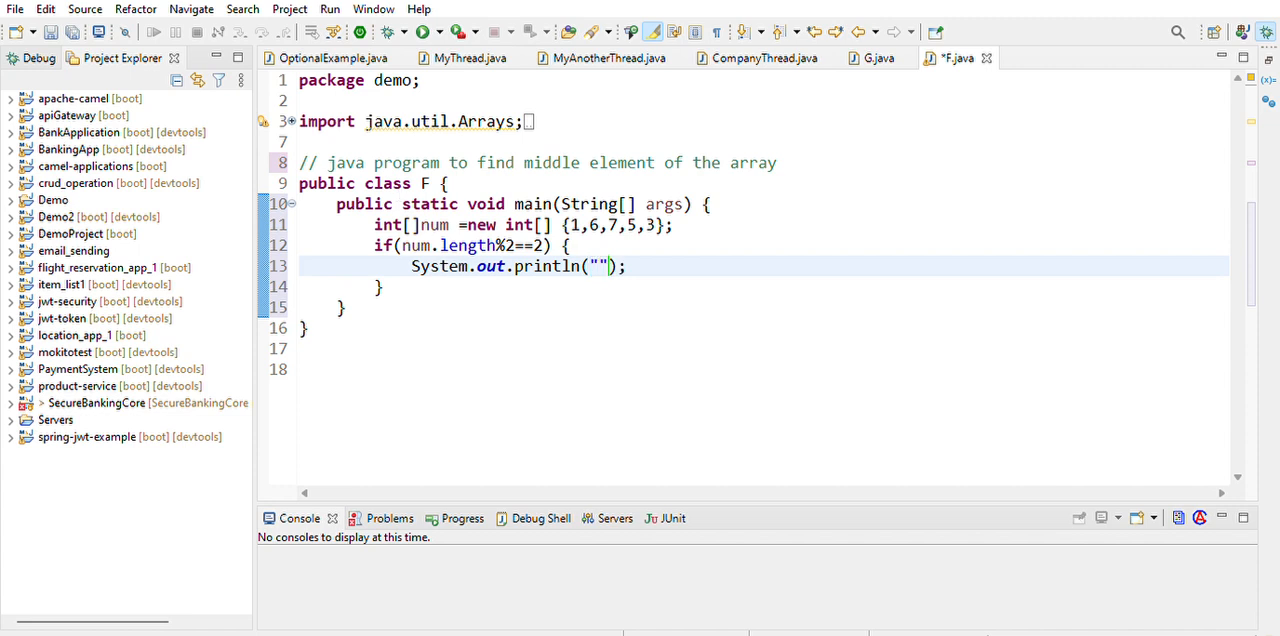
{"action": "type", "text": "the middle e"}
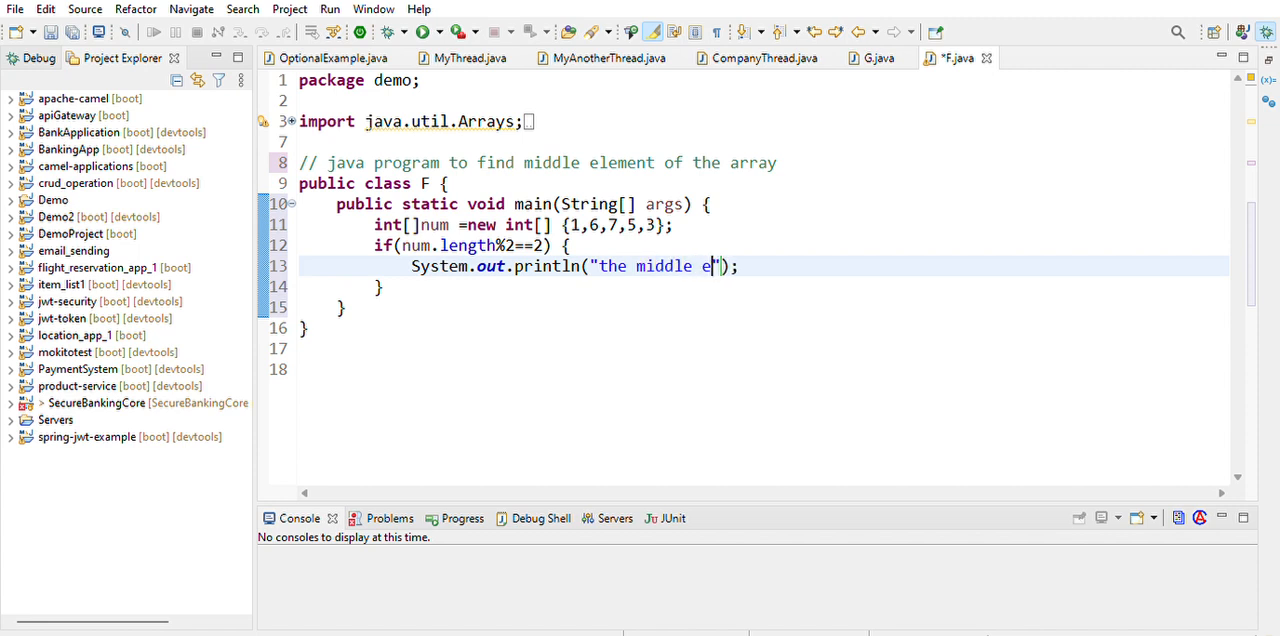
{"action": "type", "text": "lements are"}
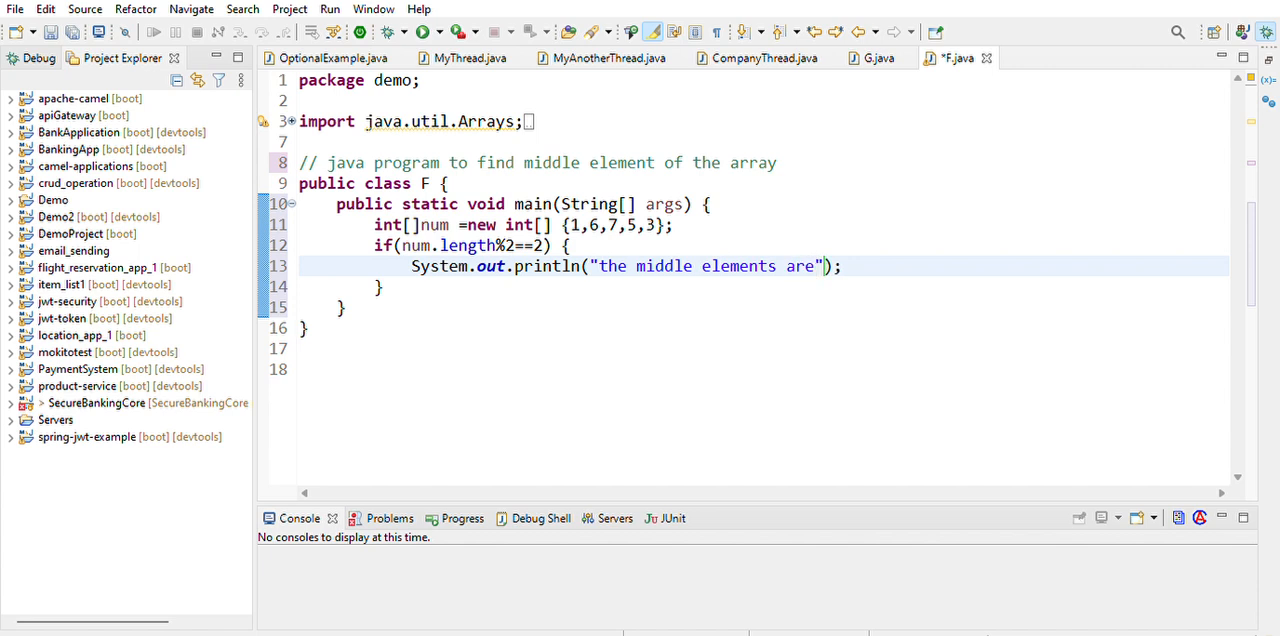
{"action": "type", "text": ":"}
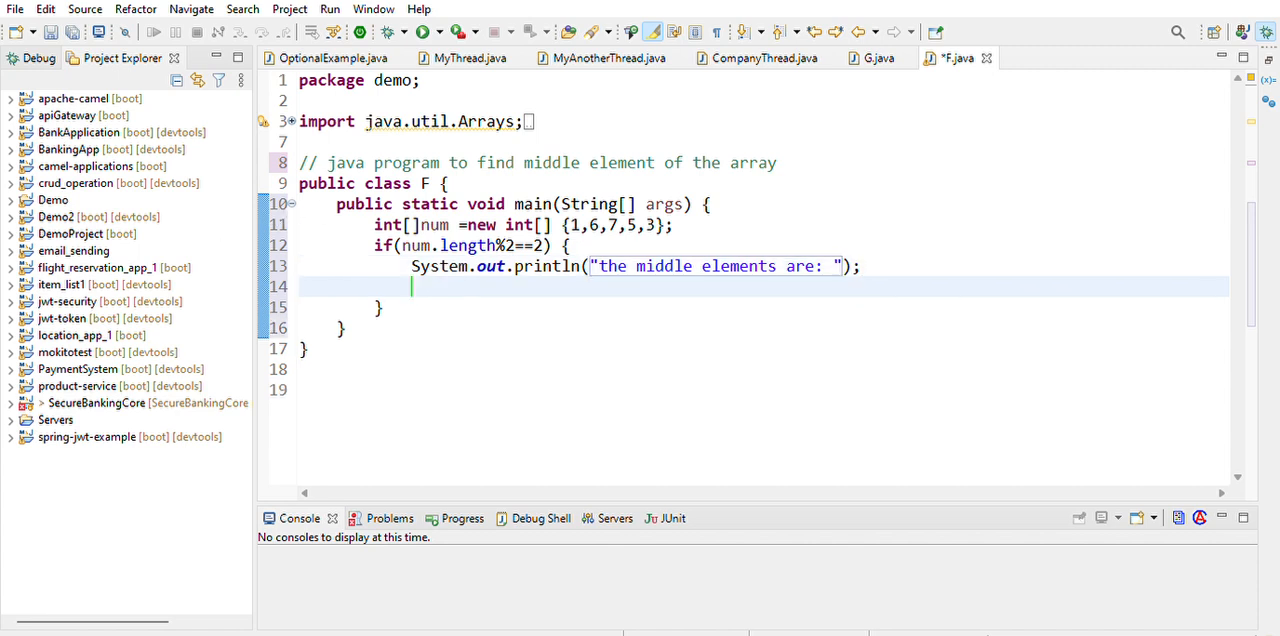
Step: Declare int x = num[(num.length/2)-1]; in the even-length branch
{"action": "type", "text": "int"}
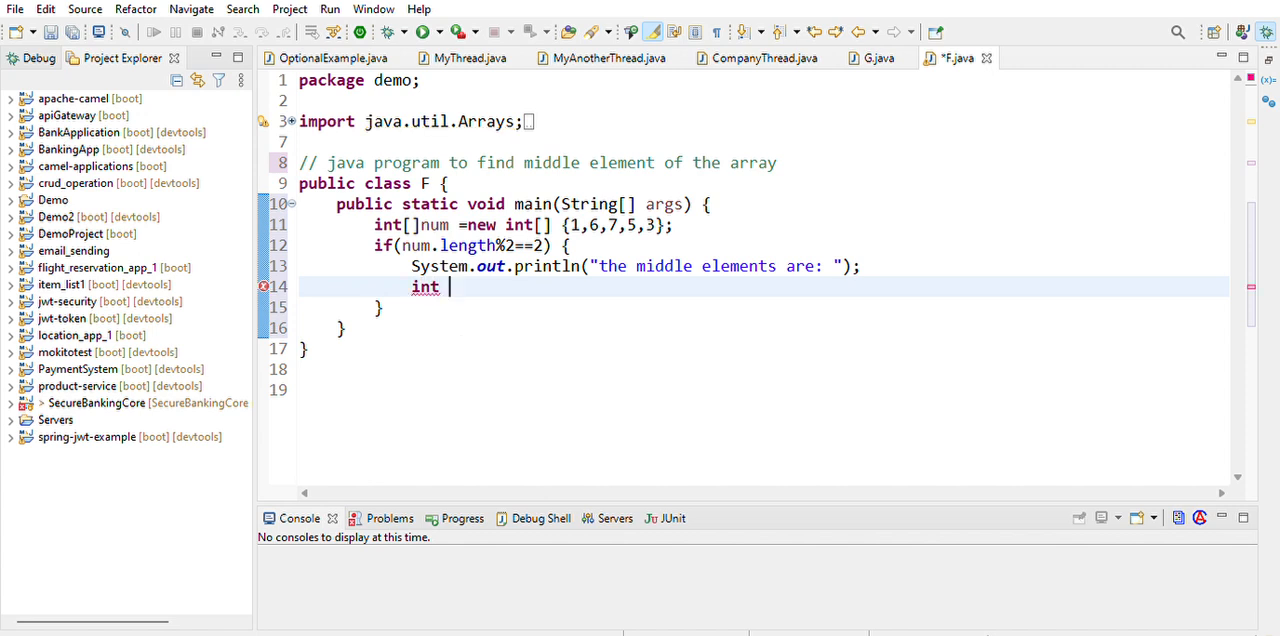
{"action": "type", "text": "x"}
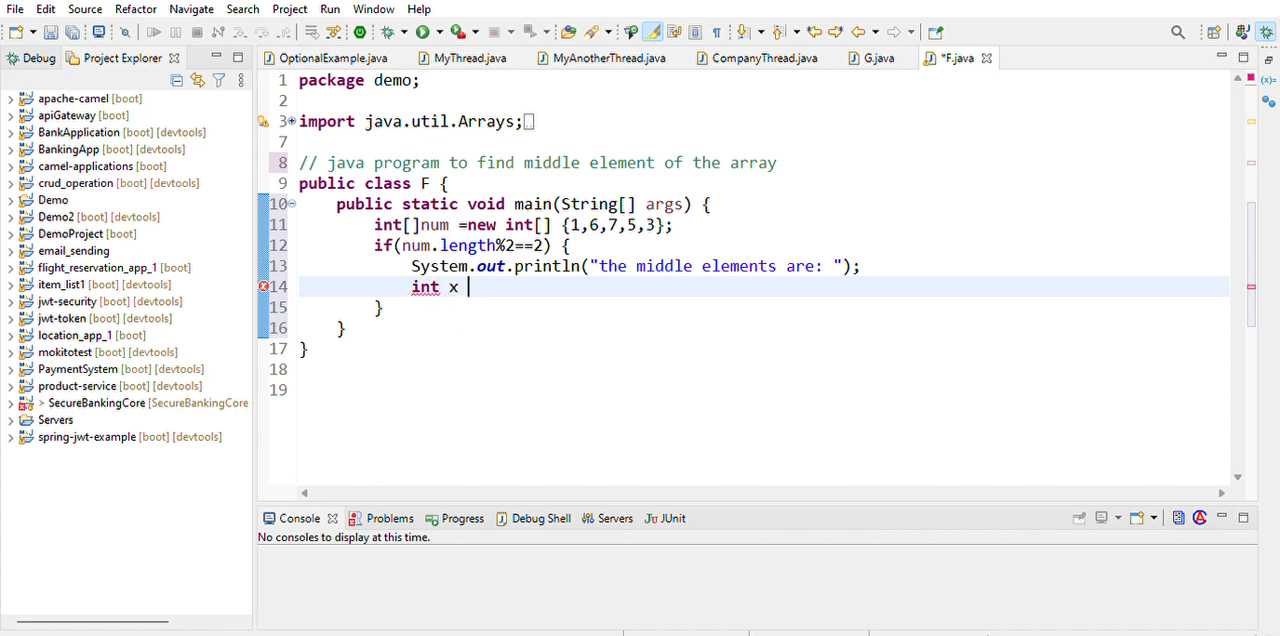
{"action": "type", "text": "= n"}
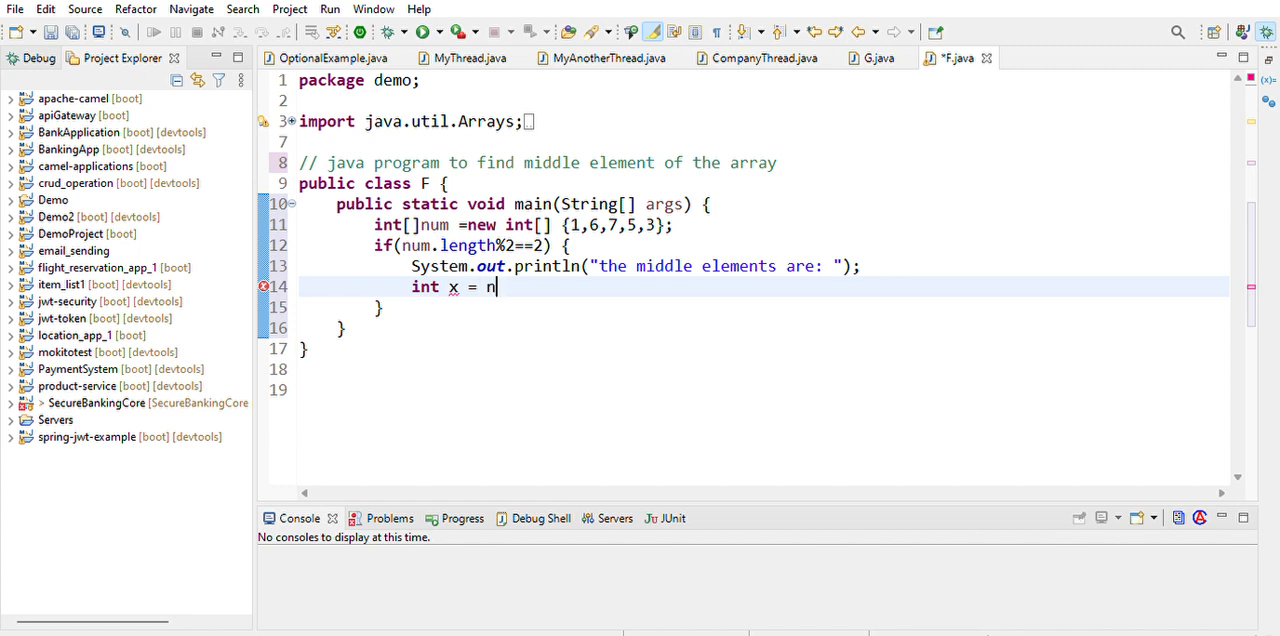
{"action": "type", "text": "um[]"}
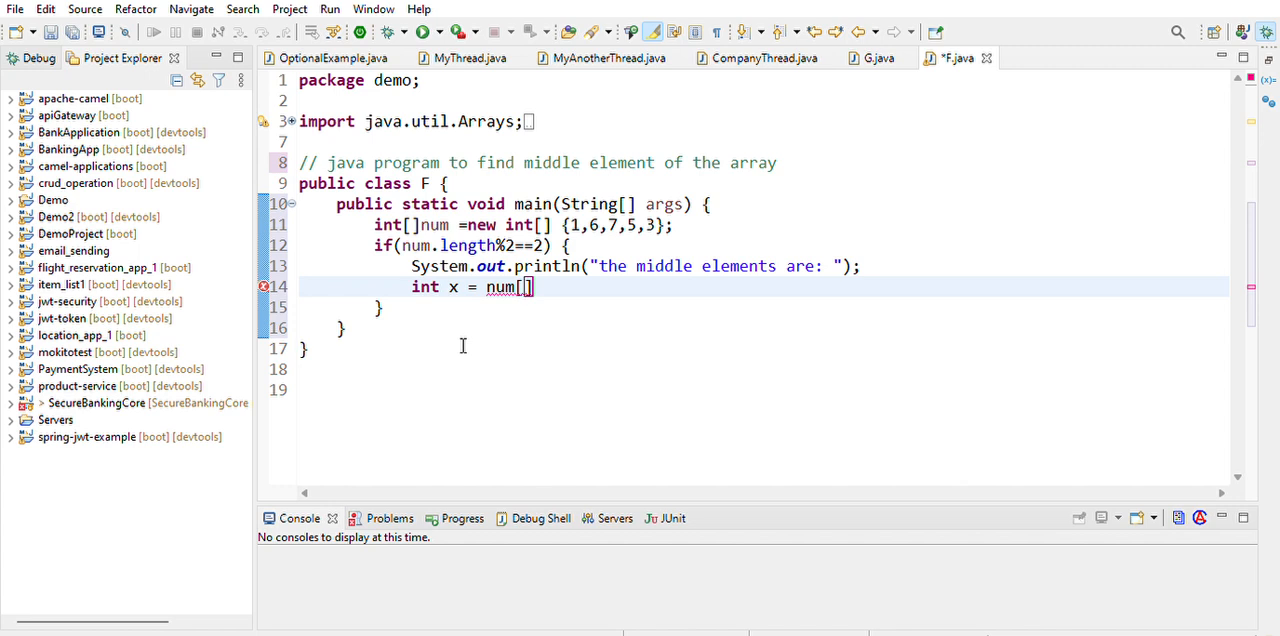
{"action": "type", "text": "(num)"}
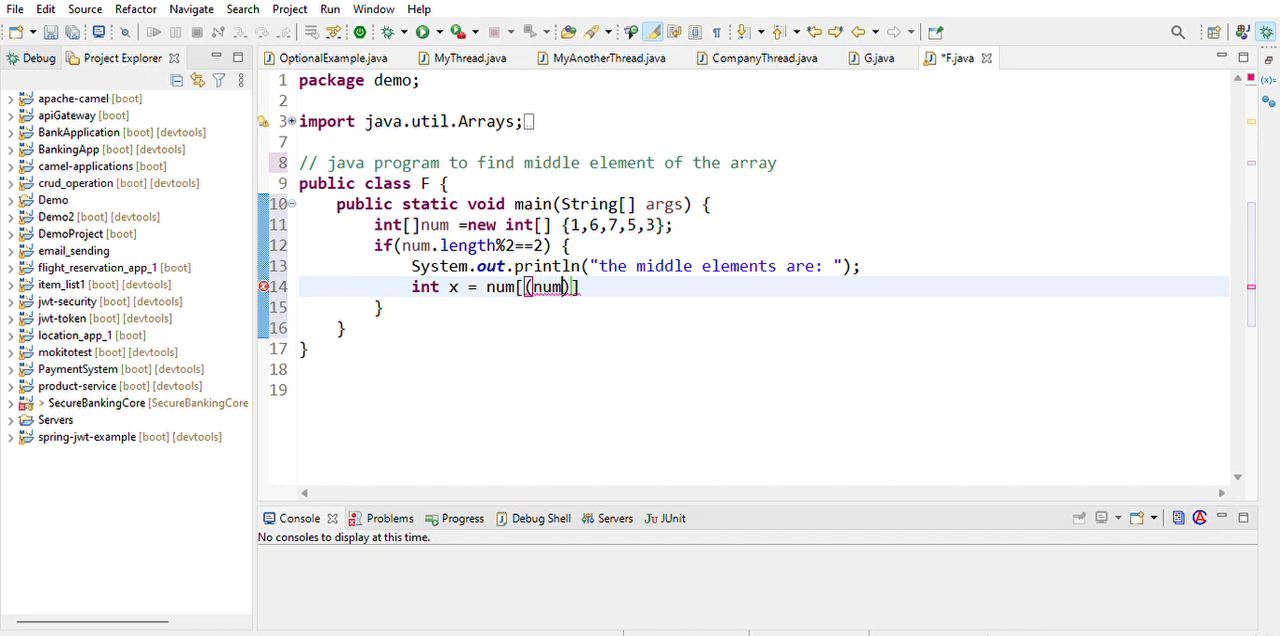
{"action": "type", "text": ".1)"}
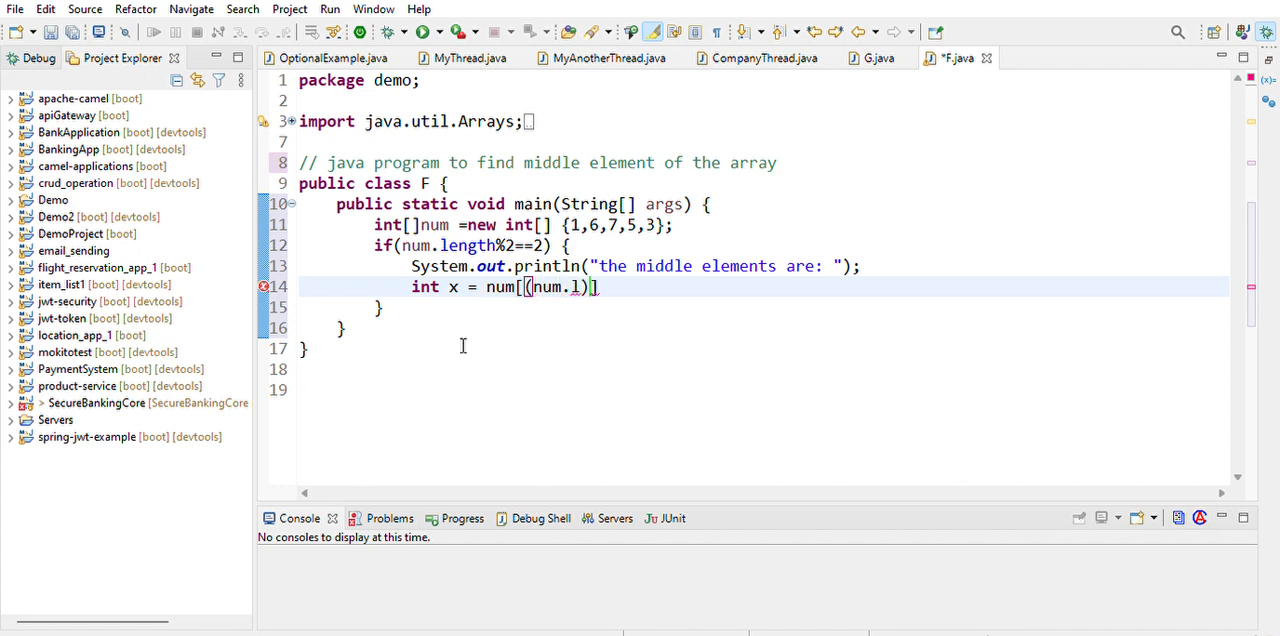
{"action": "type", "text": "length/"}
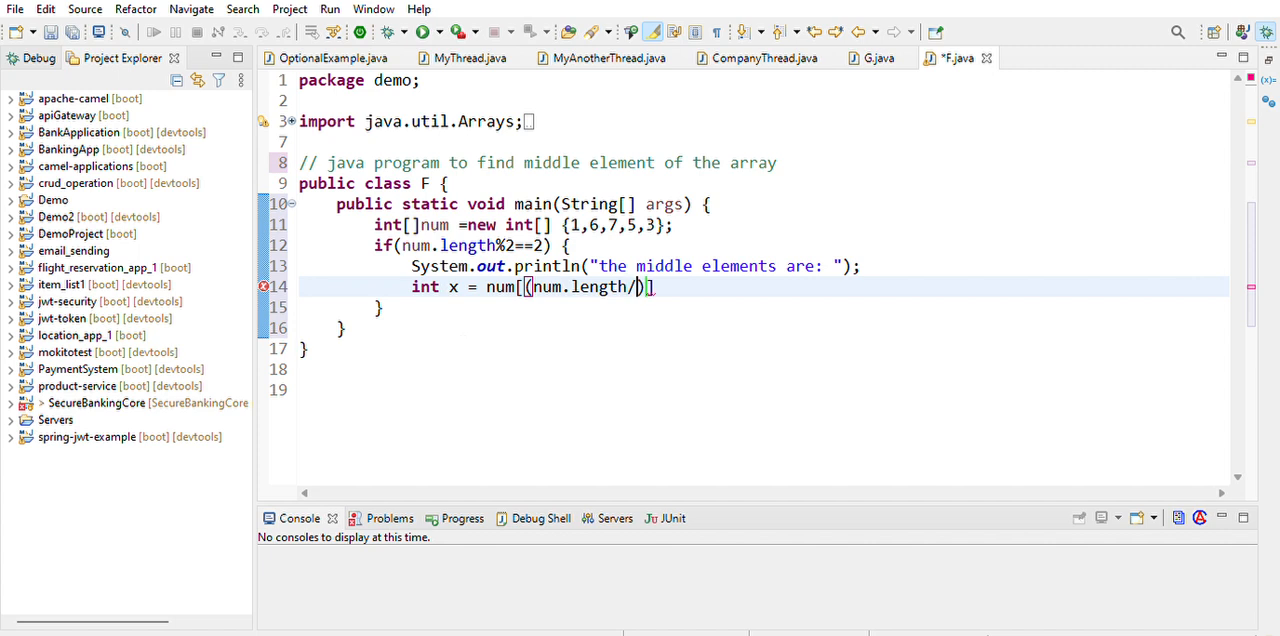
{"action": "type", "text": "2"}
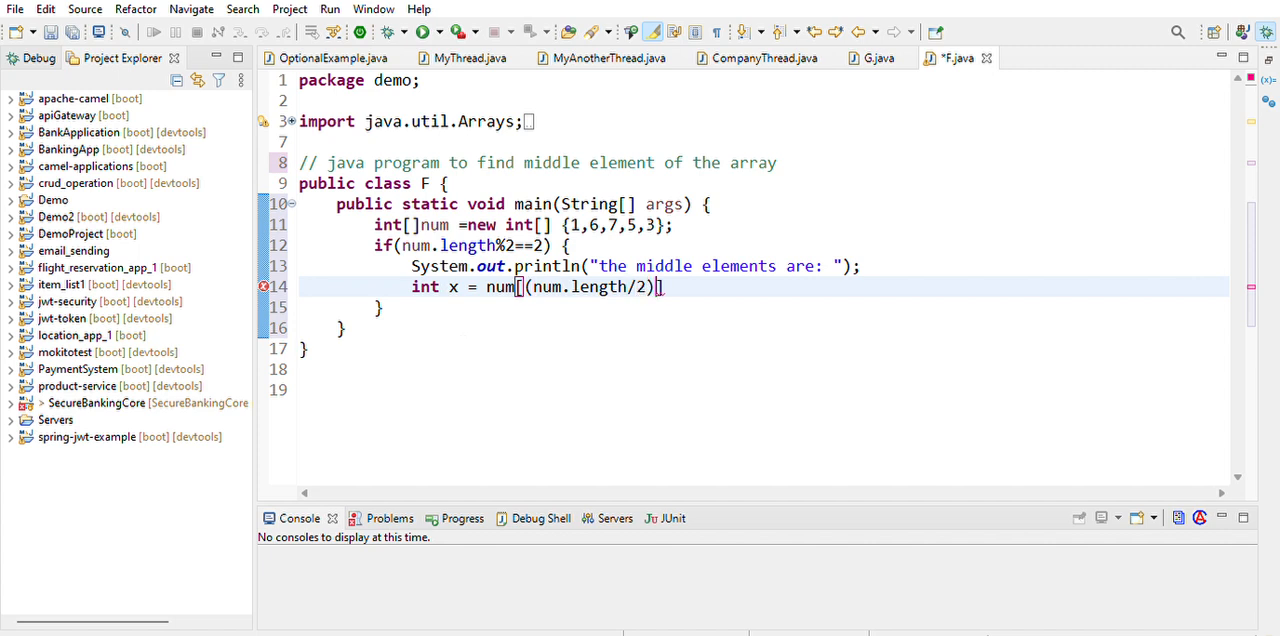
{"action": "type", "text": "-]"}
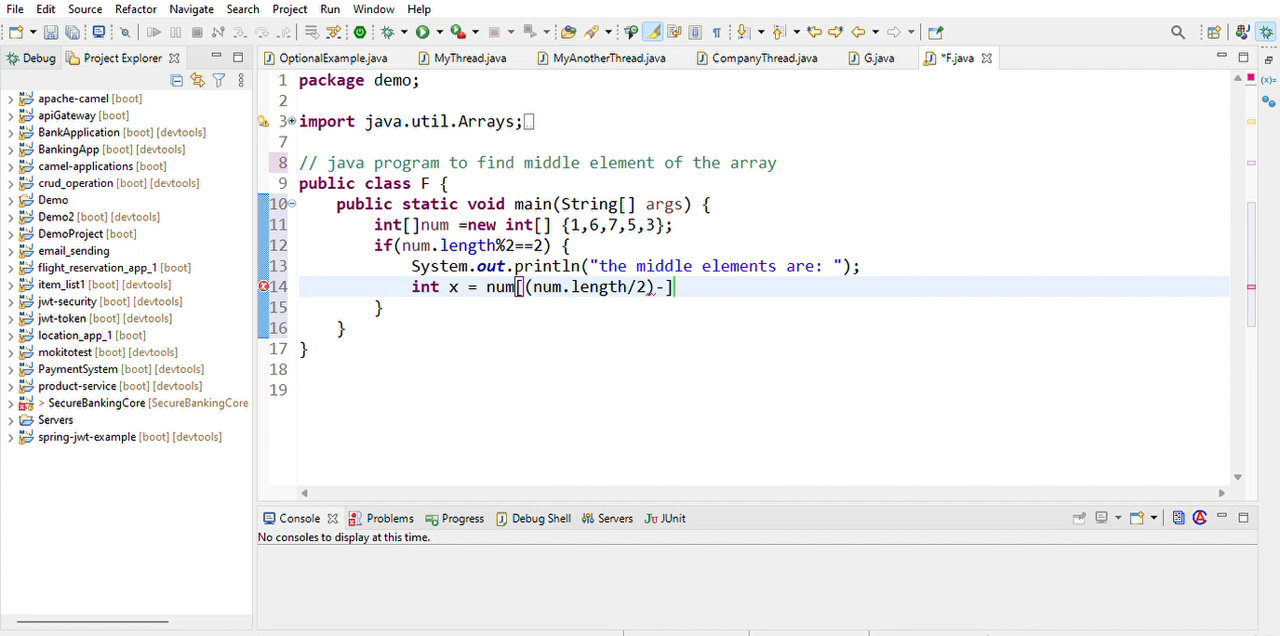
{"action": "type", "text": "1"}
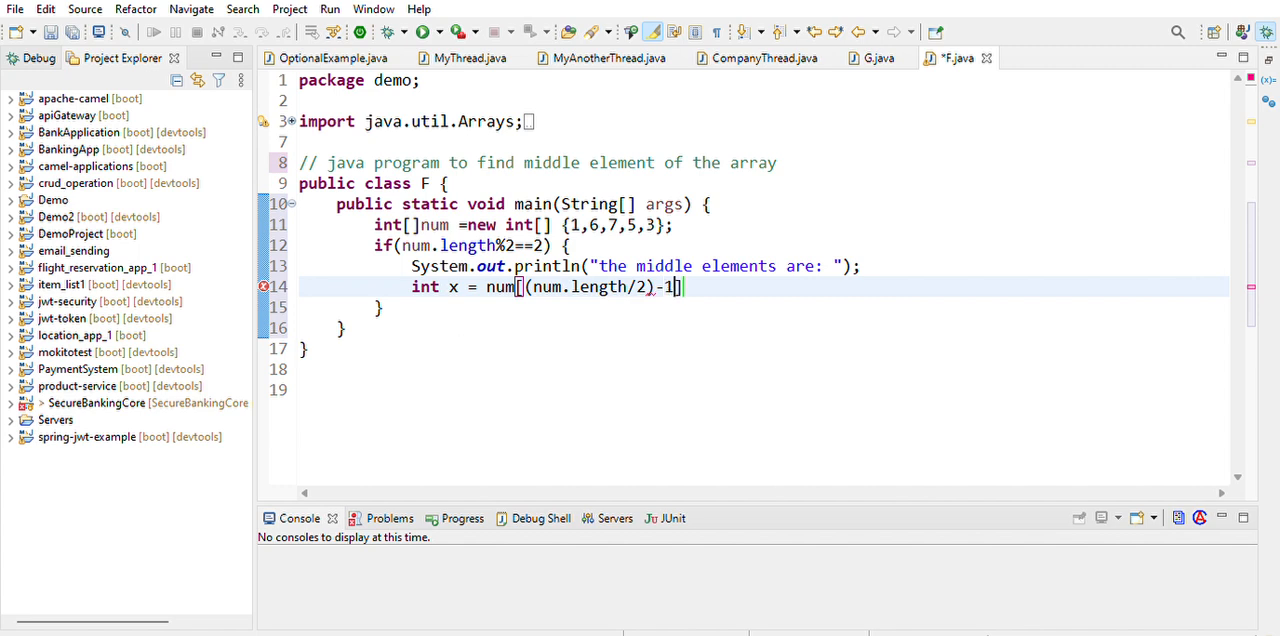
{"action": "key", "text": "BackSpace"}
{"action": "type", "text": "System.out.println();"}
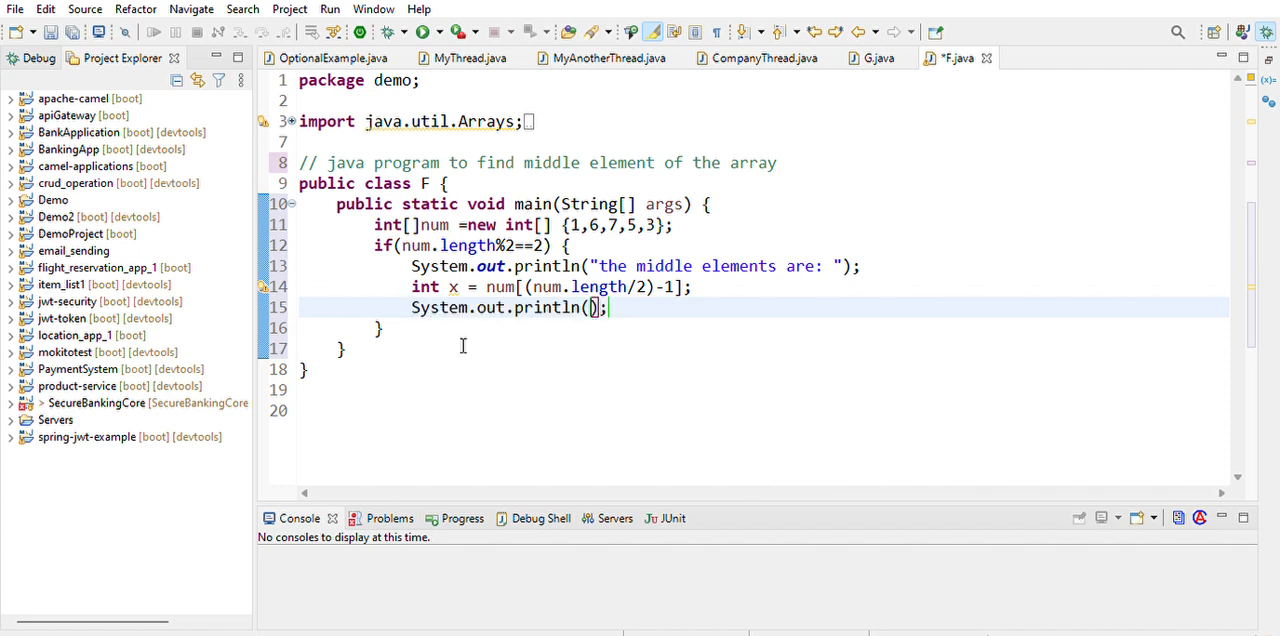
Step: Print x with System.out.println(x); and begin the next int declaration
{"action": "type", "text": "x"}
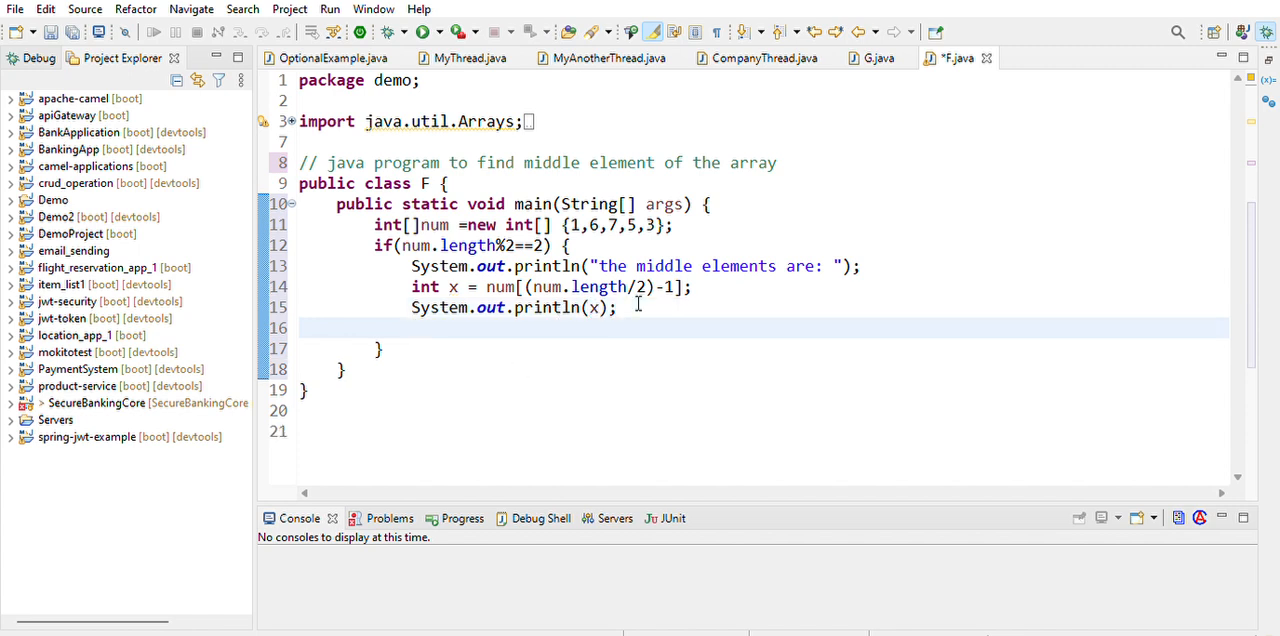
{"action": "type", "text": "int"}
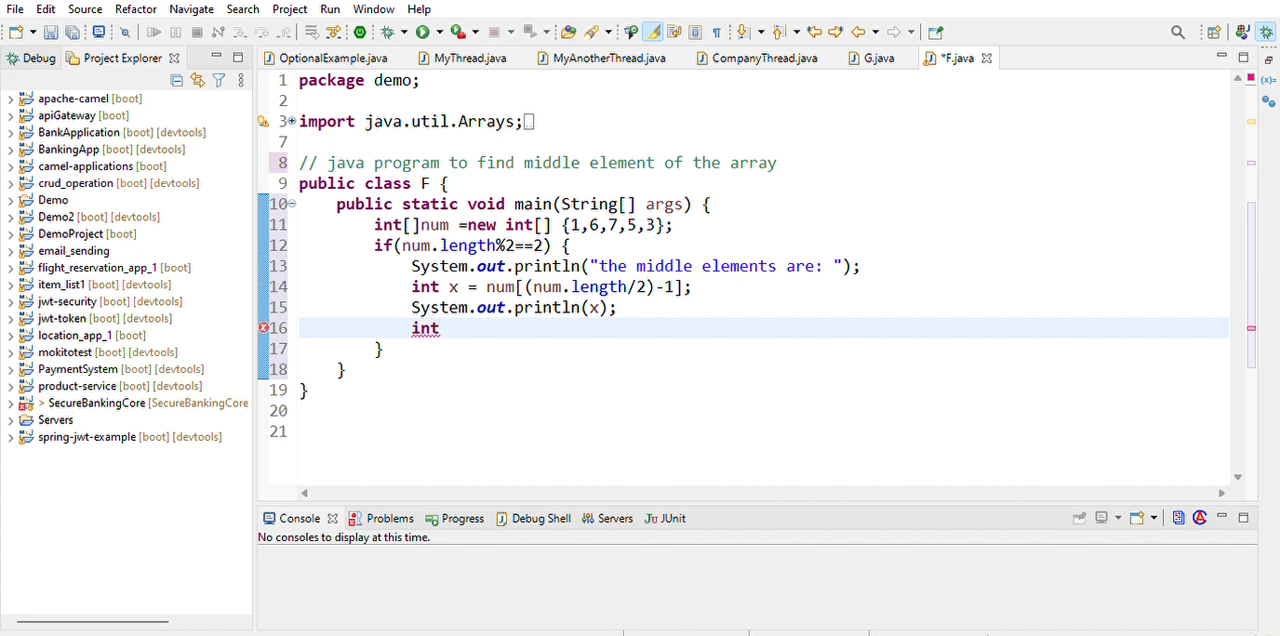
{"action": "mouse_move", "coordinate": [636, 308]}
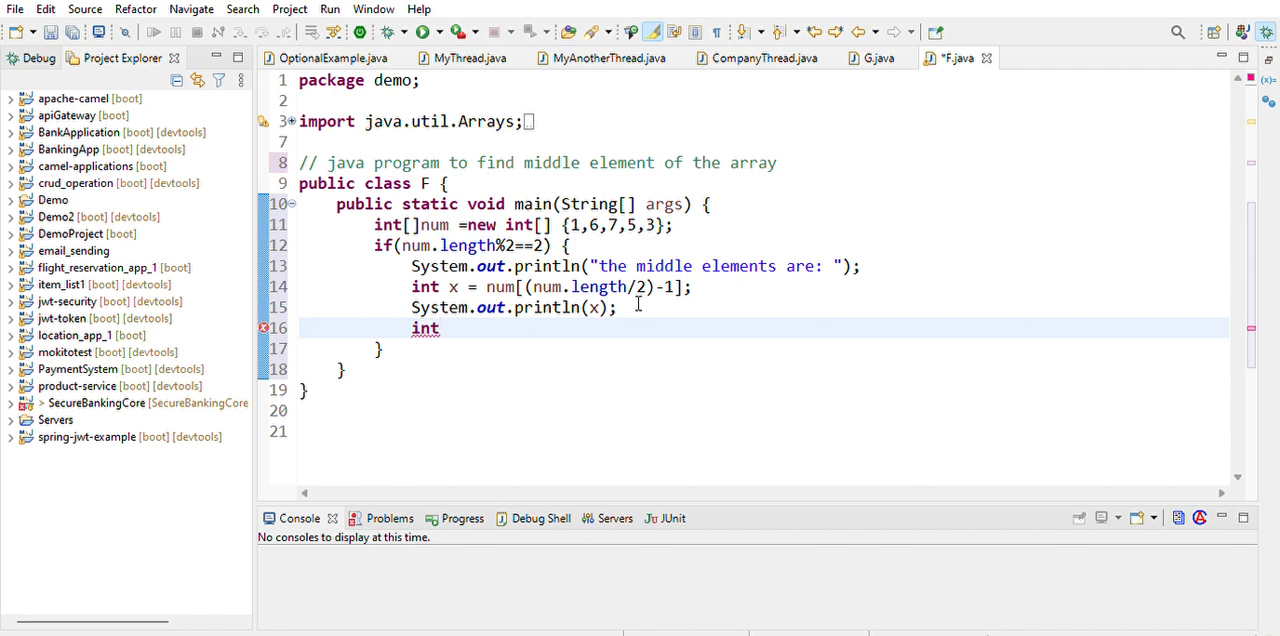
Step: Declare int y = num[num.length/2]; after the x print
{"action": "type", "text": "y ="}
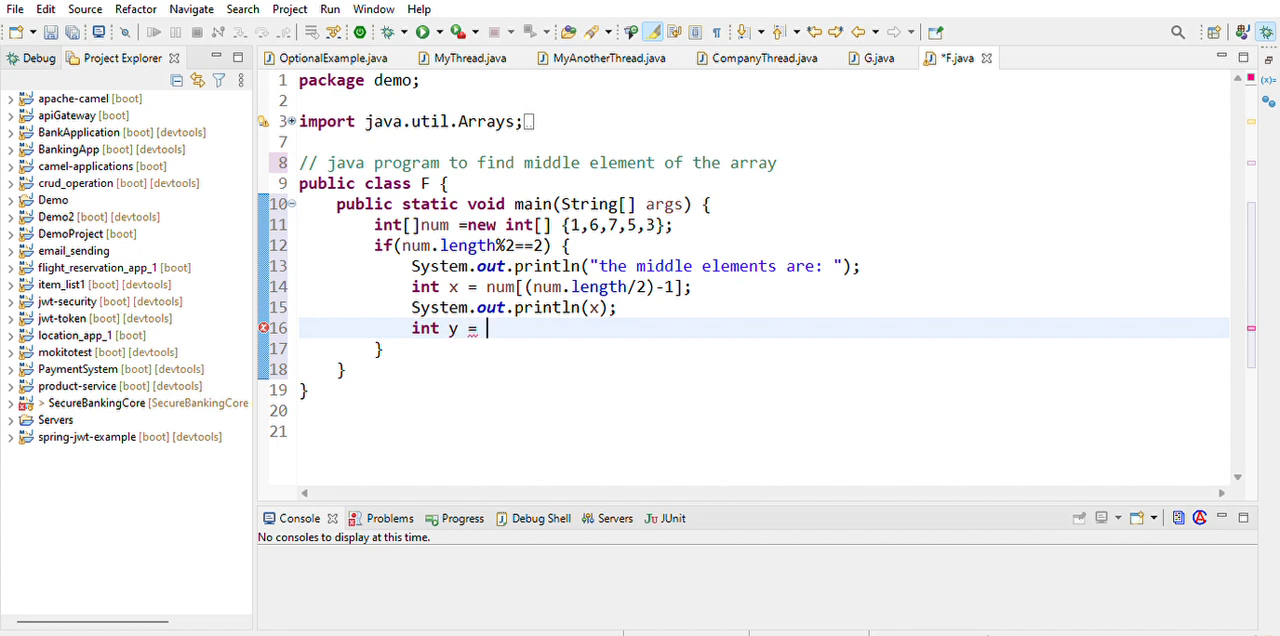
{"action": "type", "text": "num[nu"}
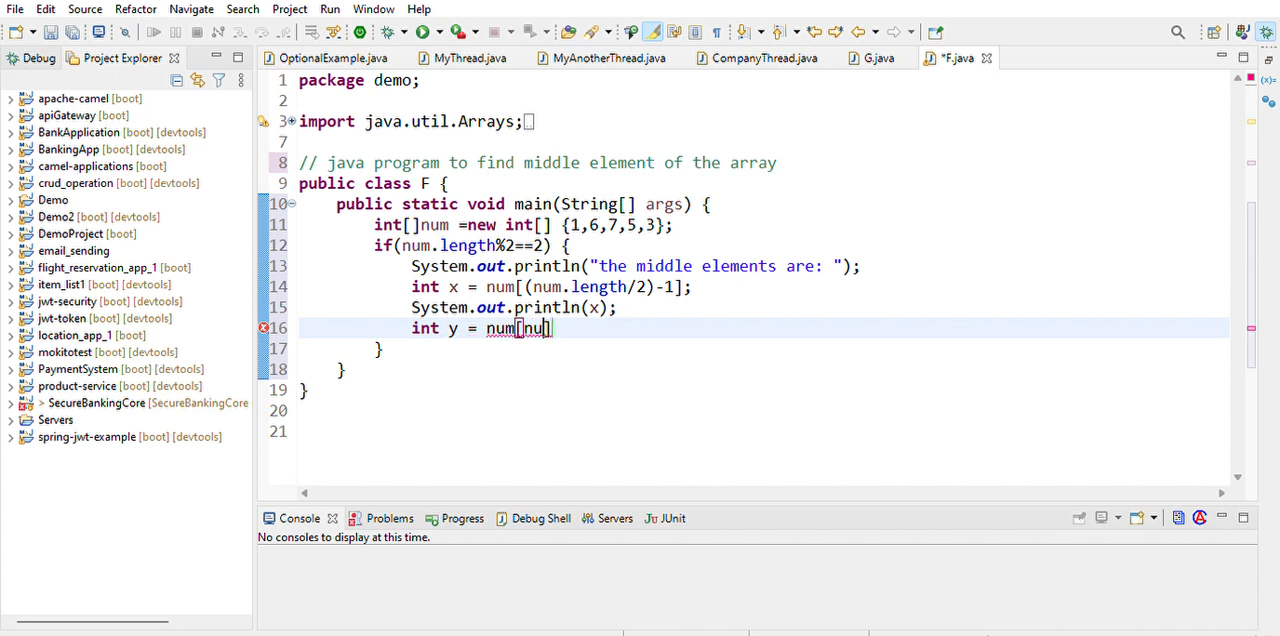
{"action": "type", "text": ".l"}
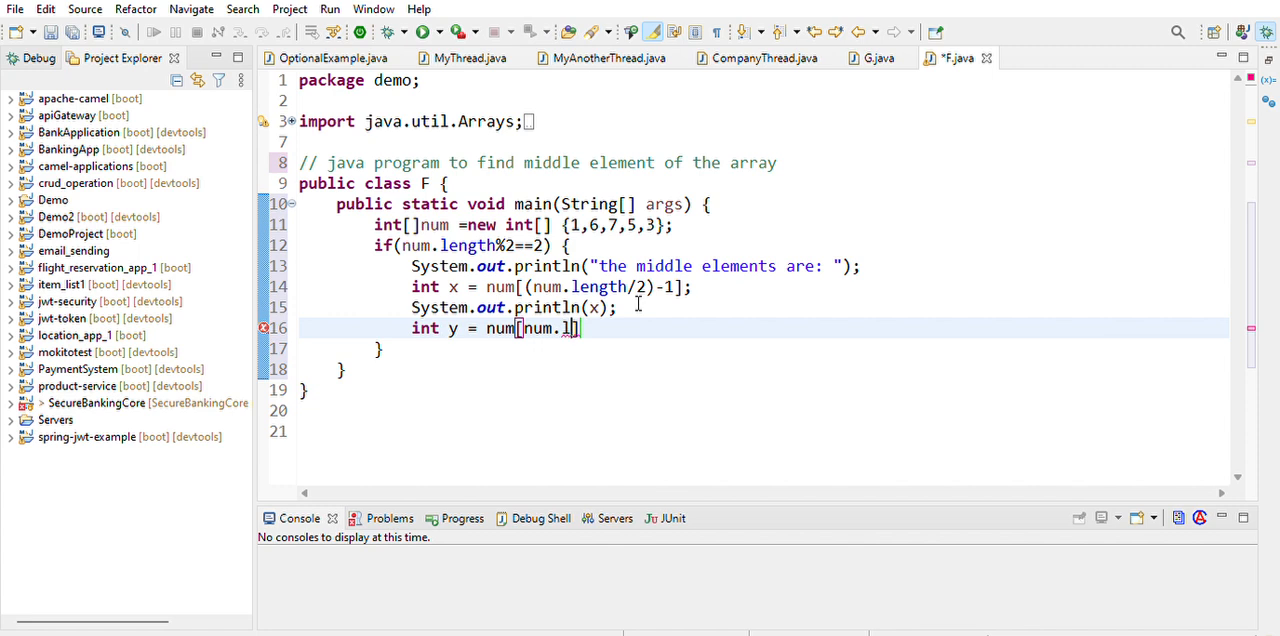
{"action": "type", "text": "ength"}
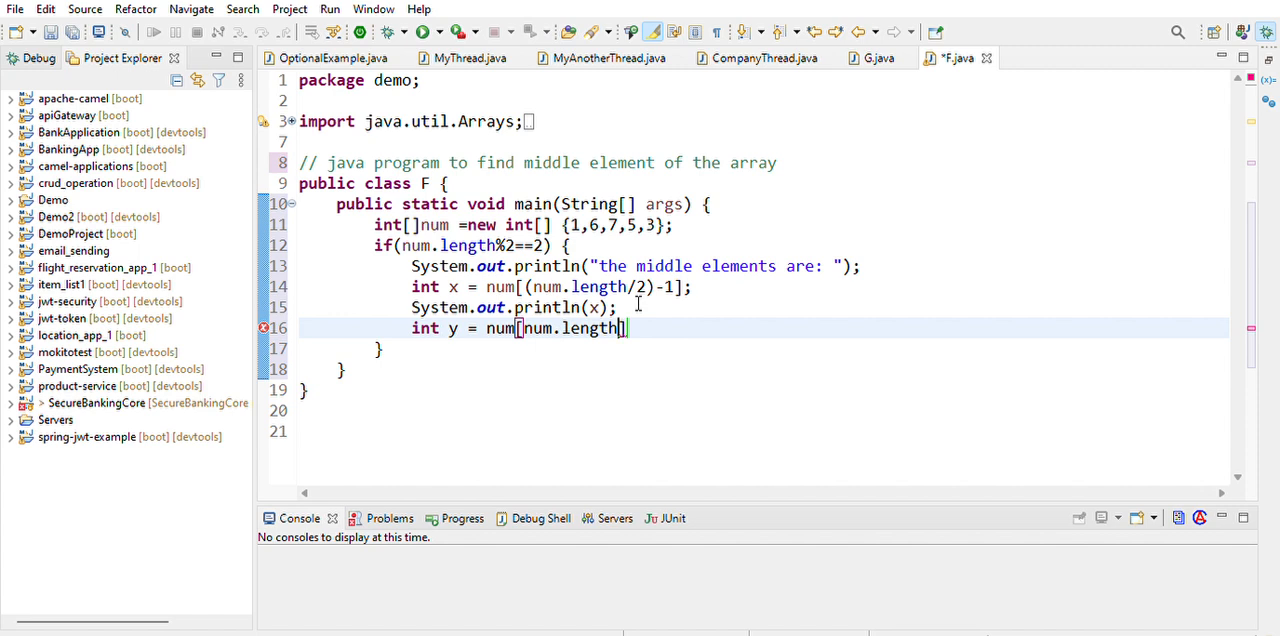
{"action": "type", "text": "/2"}
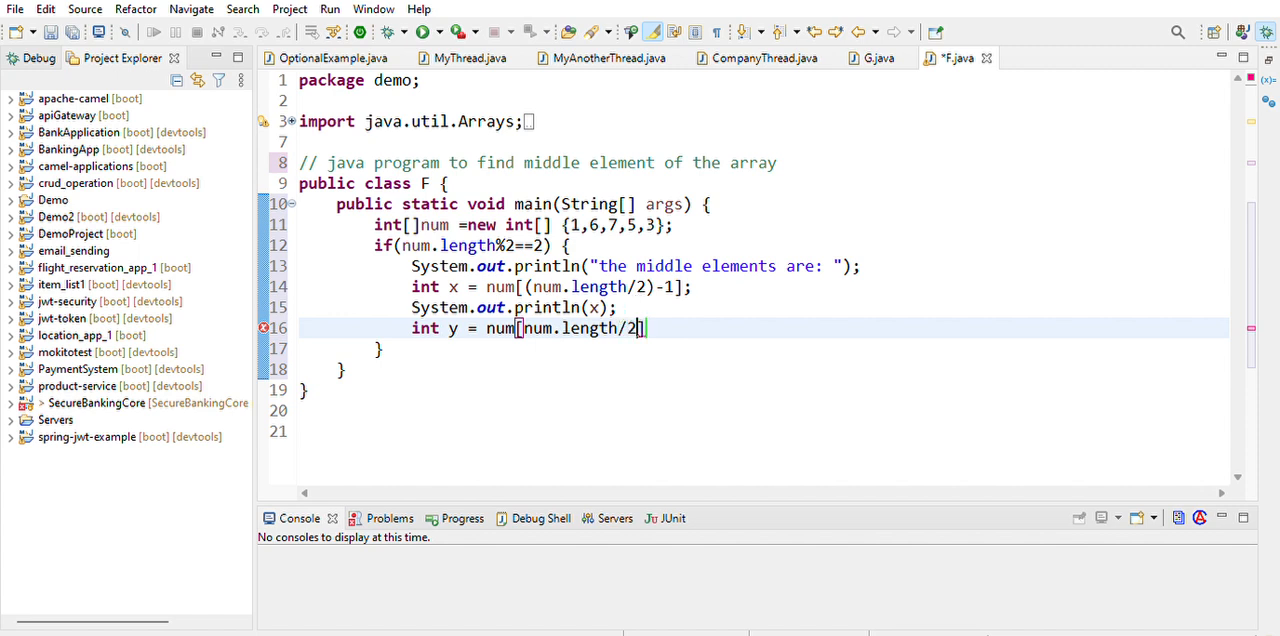
{"action": "key", "text": "Enter"}
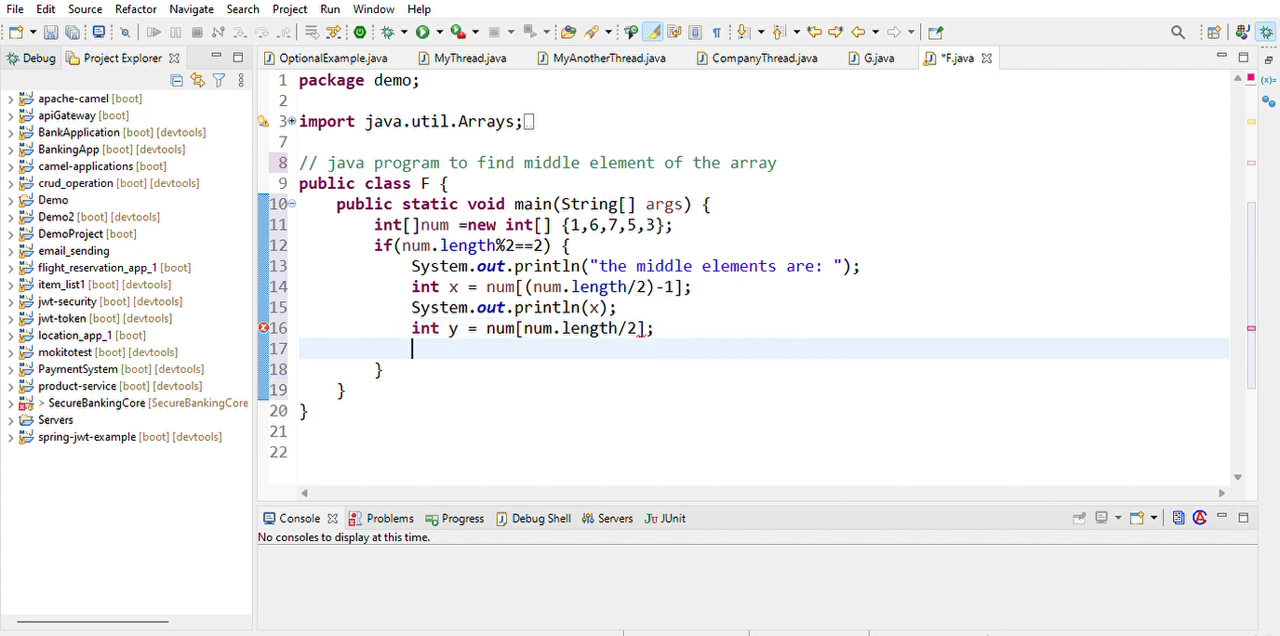
{"action": "type", "text": "sys"}
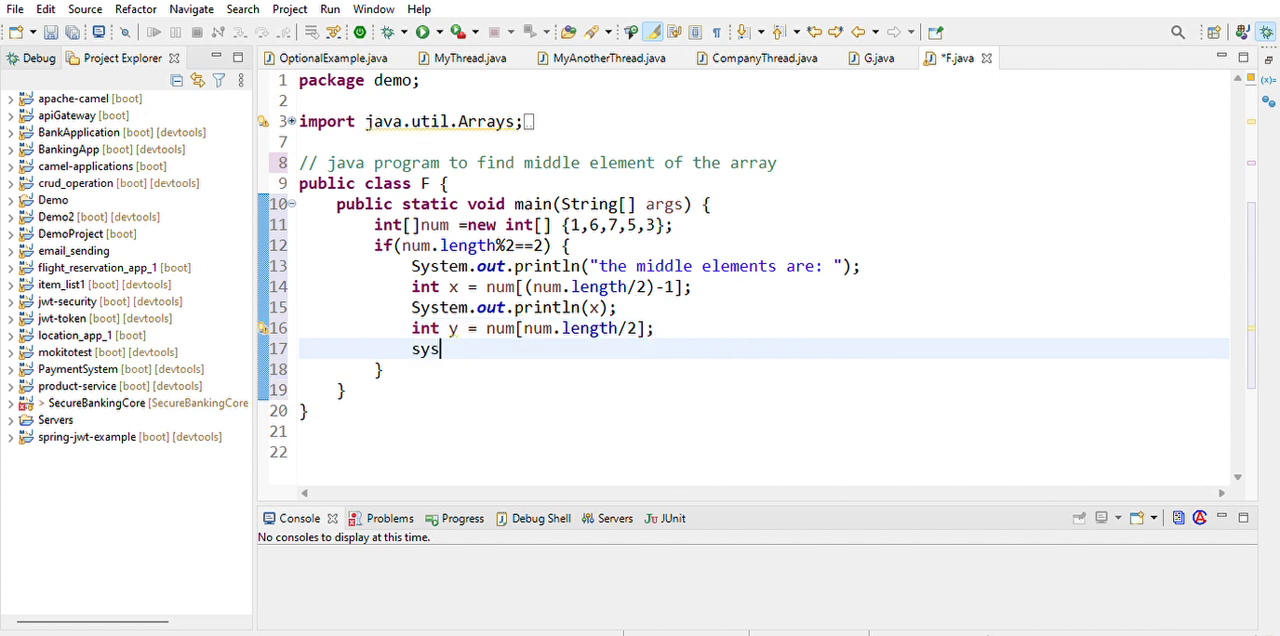
Step: Print y with System.out.println(y); and start the else branch
{"action": "type", "text": "System.out.println();"}
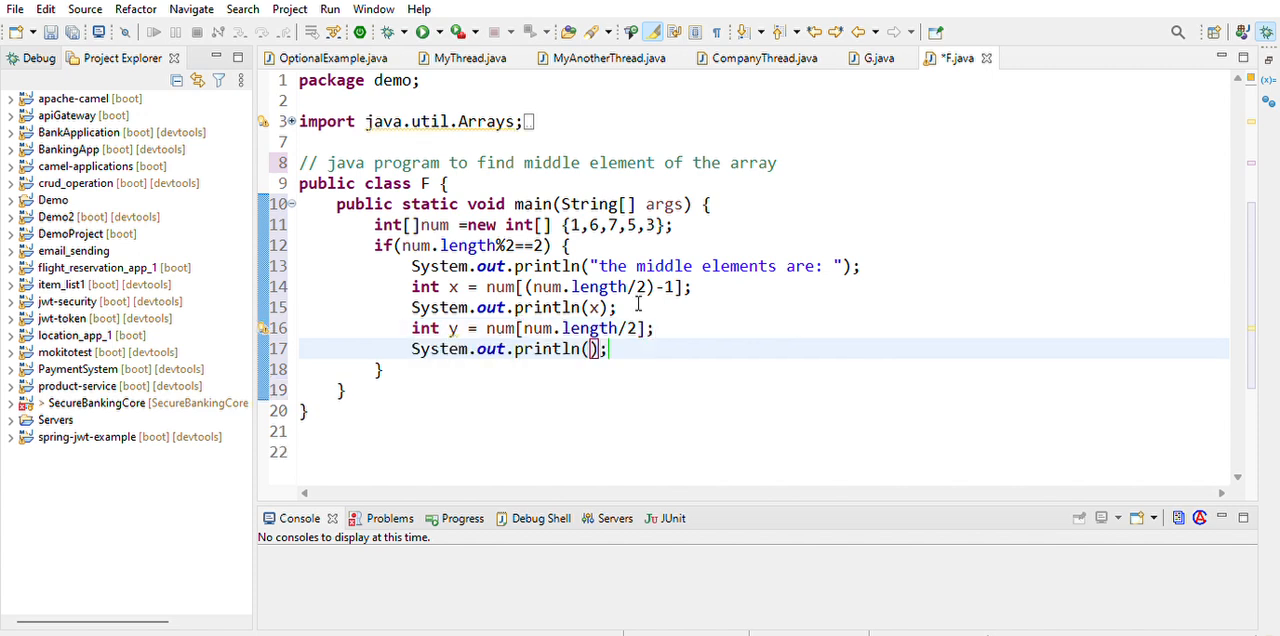
{"action": "type", "text": "y"}
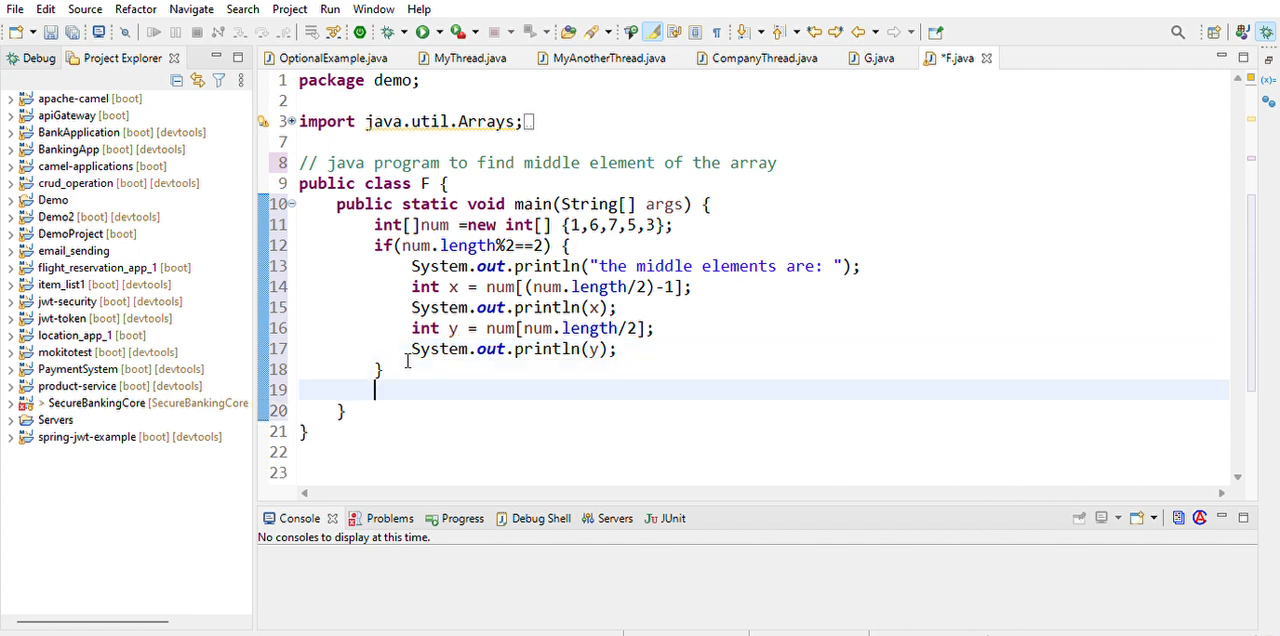
{"action": "type", "text": "else {"}
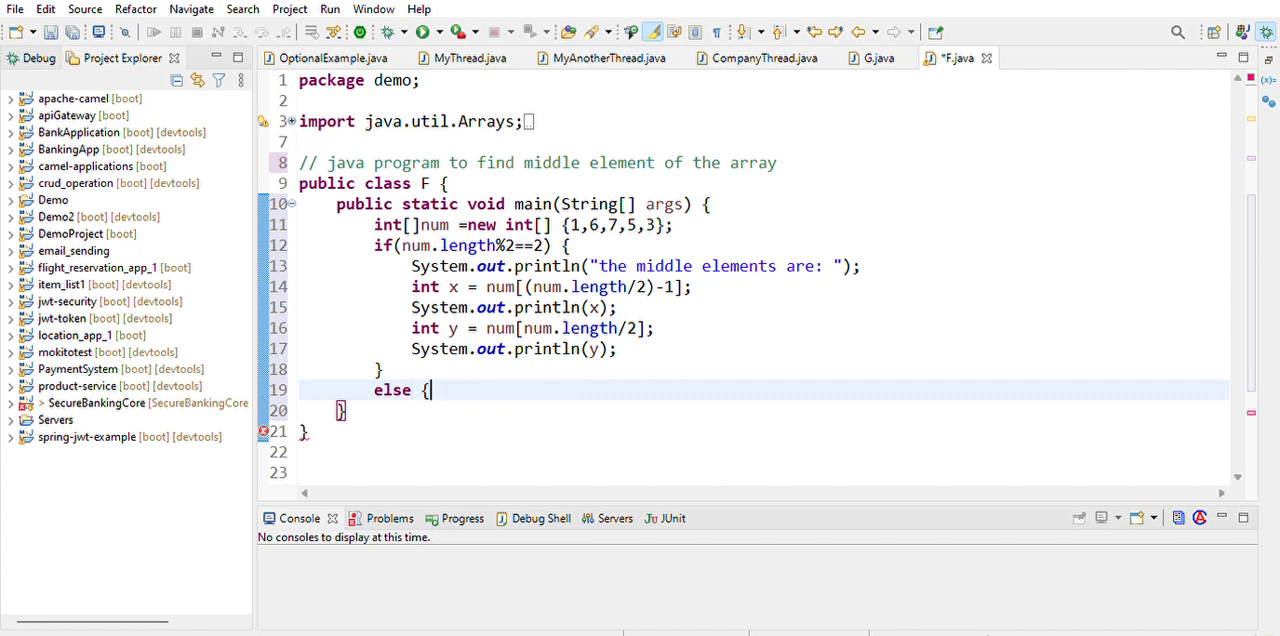
Step: Declare int z = num[num.length/2]; inside the else block and insert a println below it
{"action": "key", "text": "enter"}
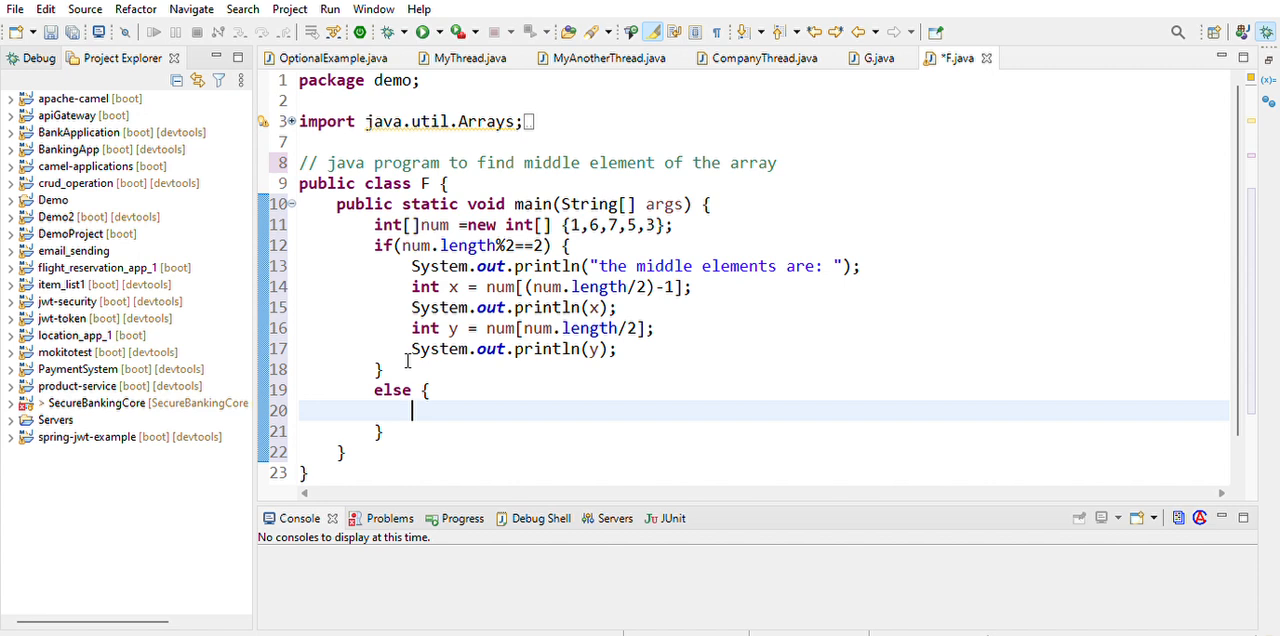
{"action": "type", "text": "int"}
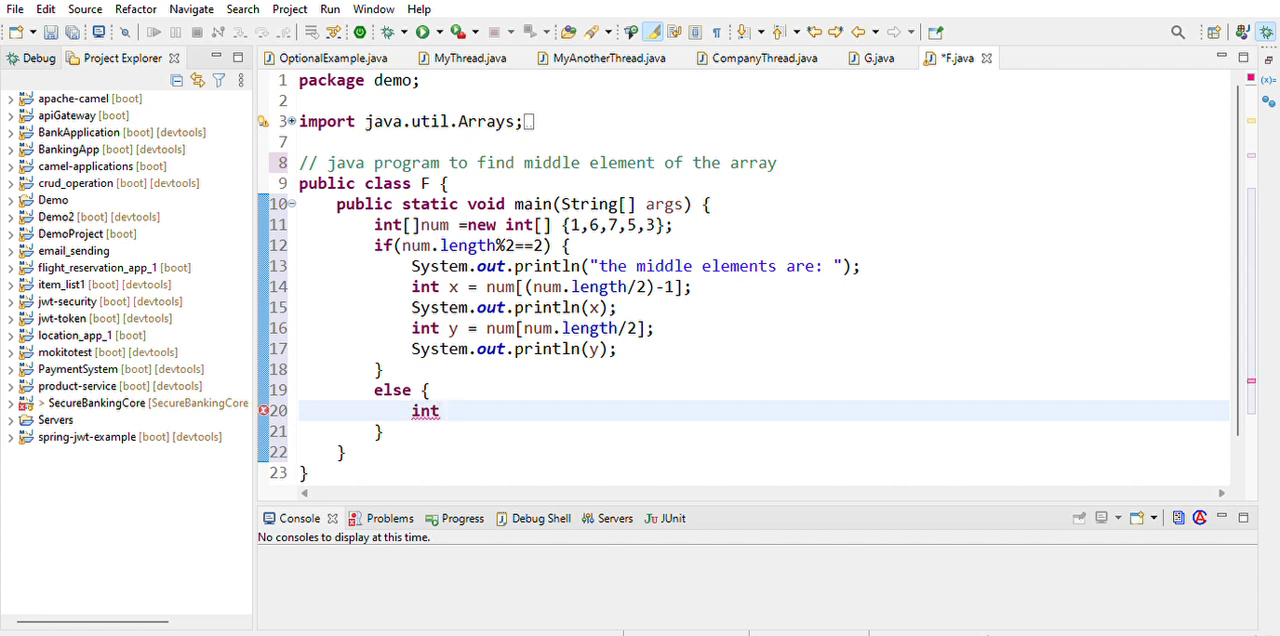
{"action": "type", "text": "z ="}
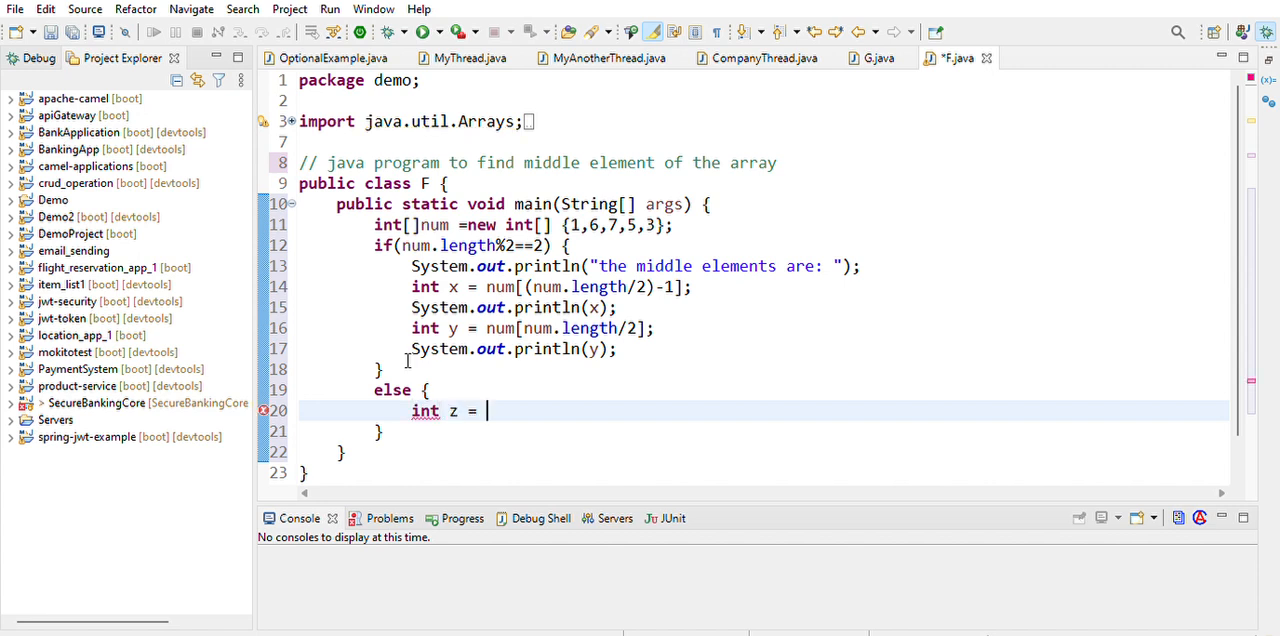
{"action": "type", "text": "num"}
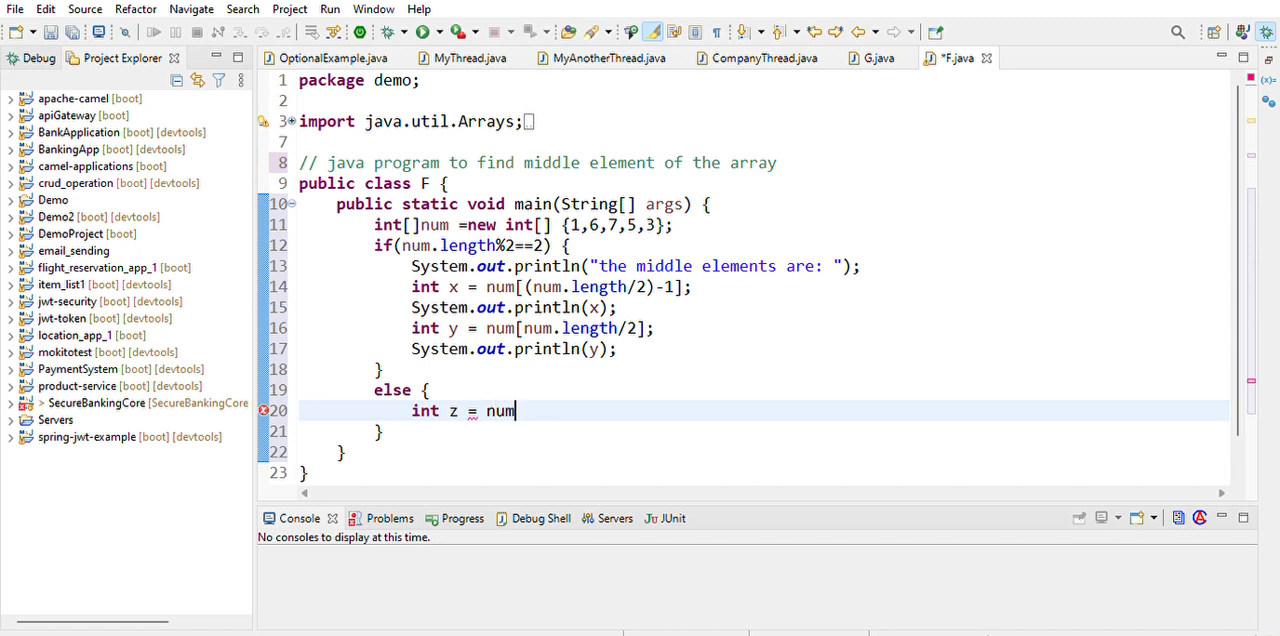
{"action": "type", "text": "[num.length"}
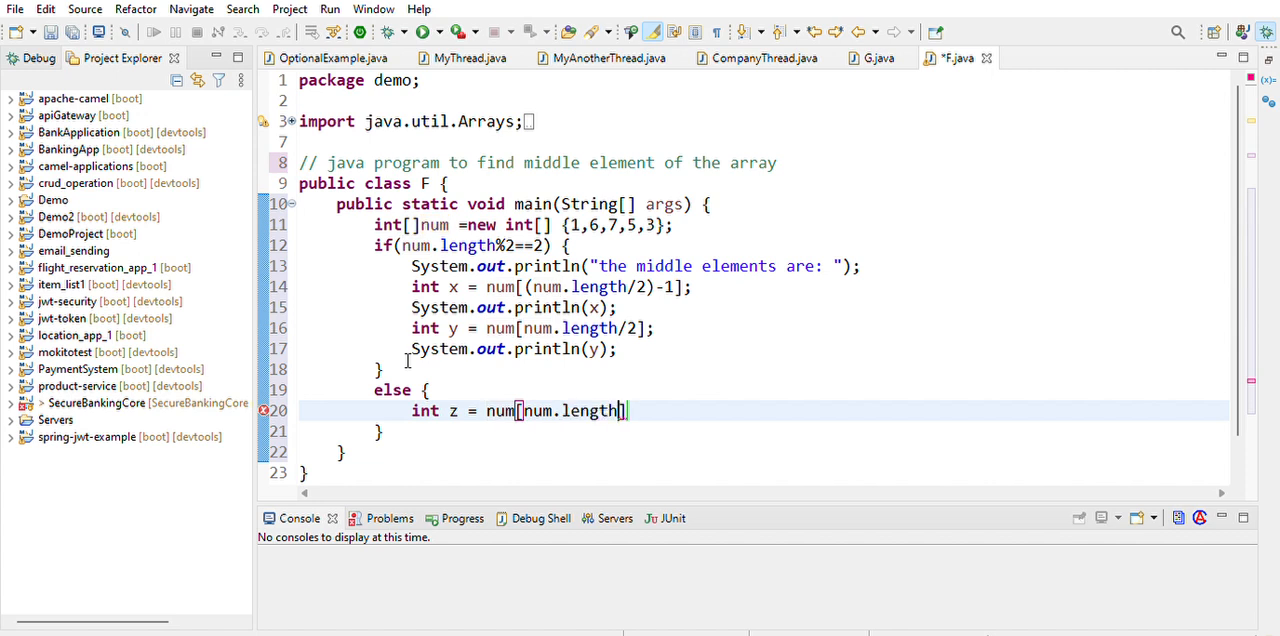
{"action": "type", "text": "/2]"}
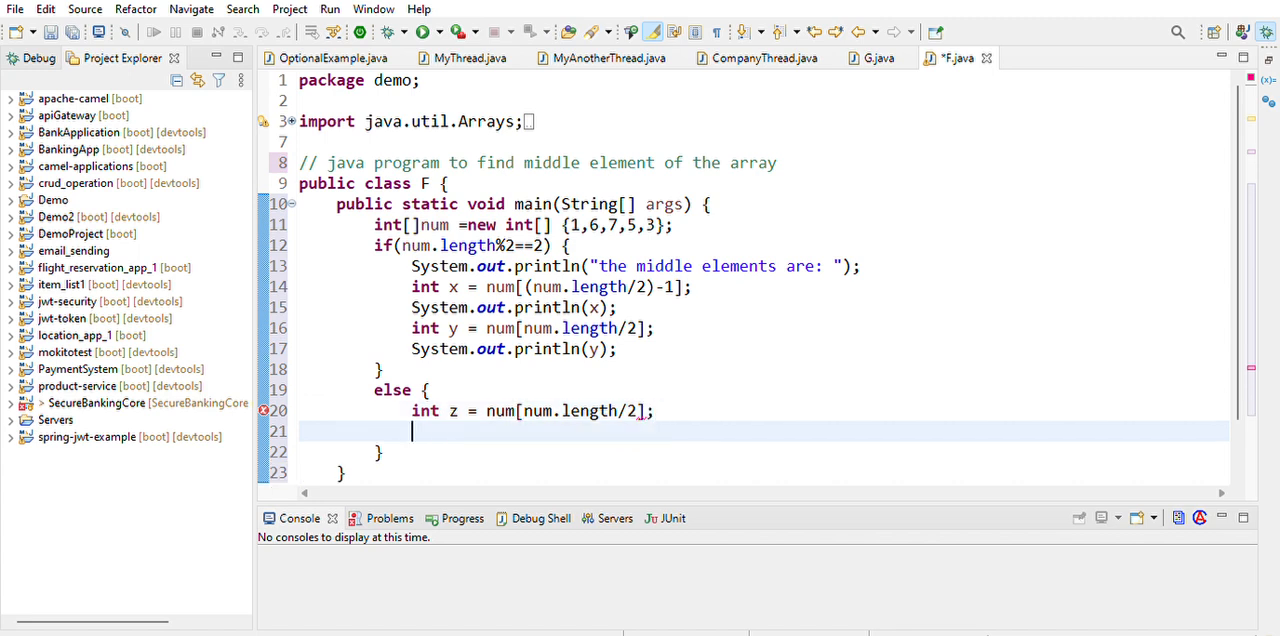
{"action": "type", "text": "System.out.println();"}
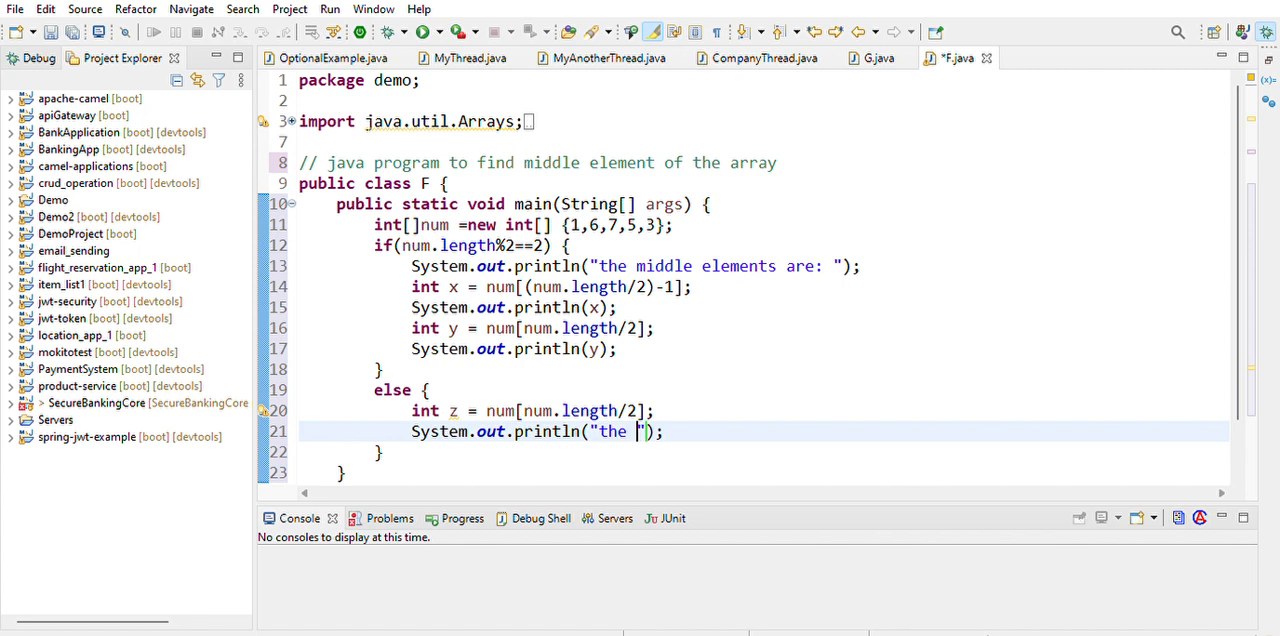
Step: Print "the middle element is: " followed by z in the else branch
{"action": "type", "text": "middle"}
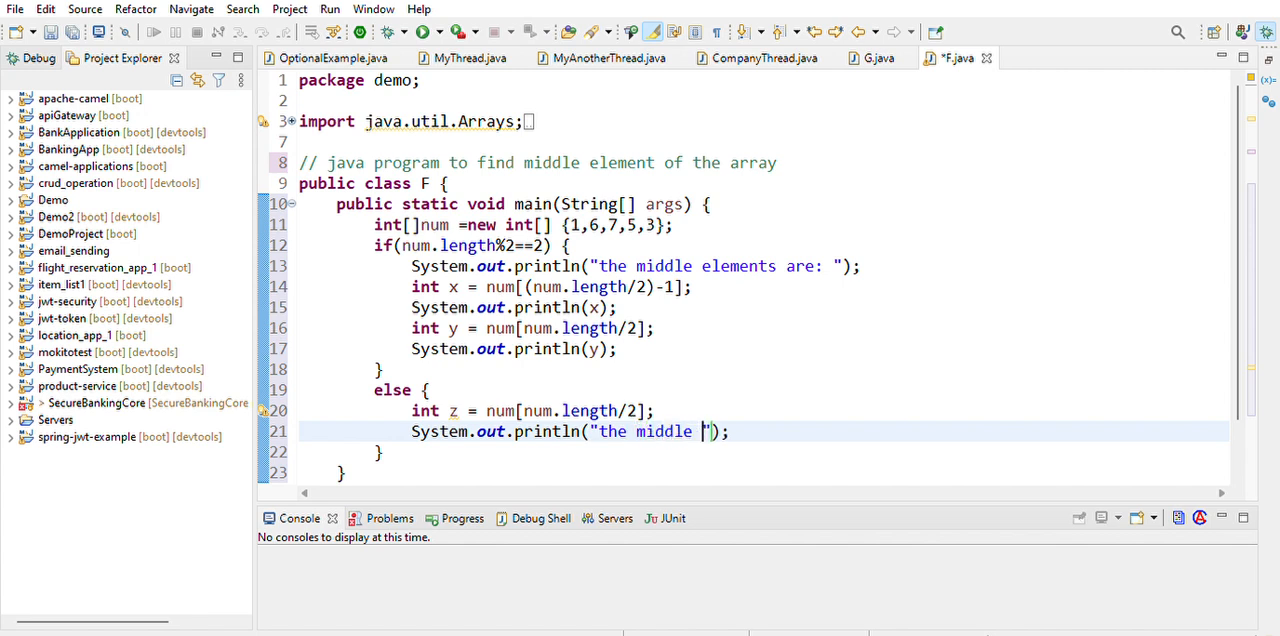
{"action": "type", "text": "element"}
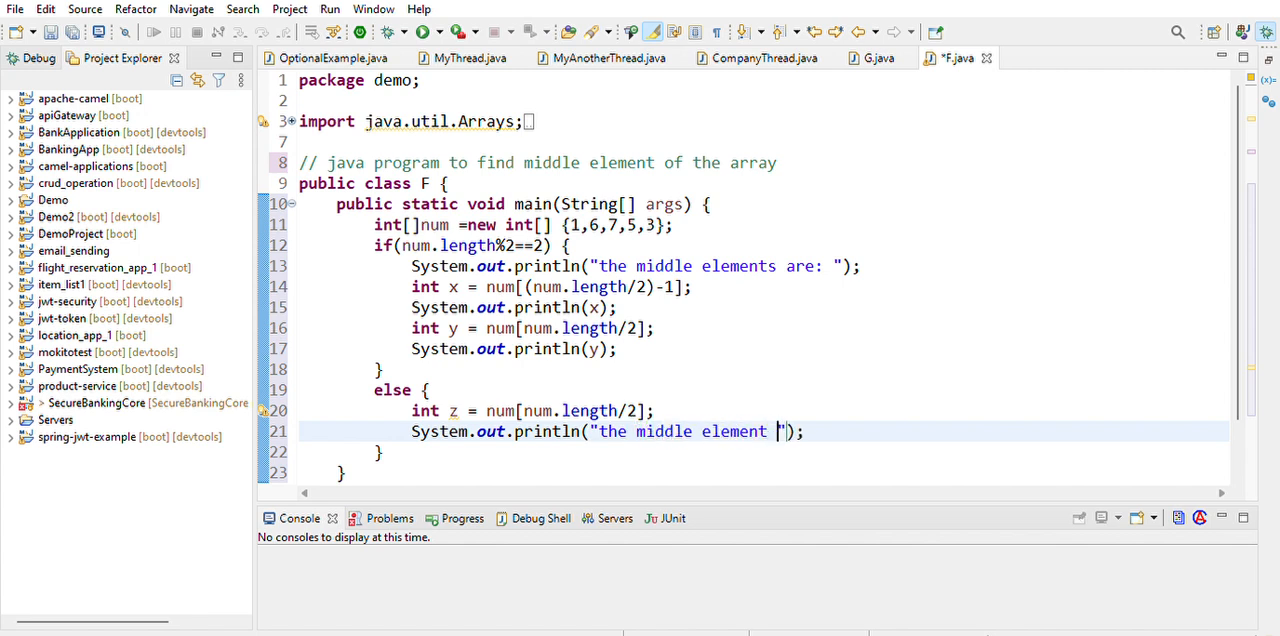
{"action": "type", "text": "is:"}
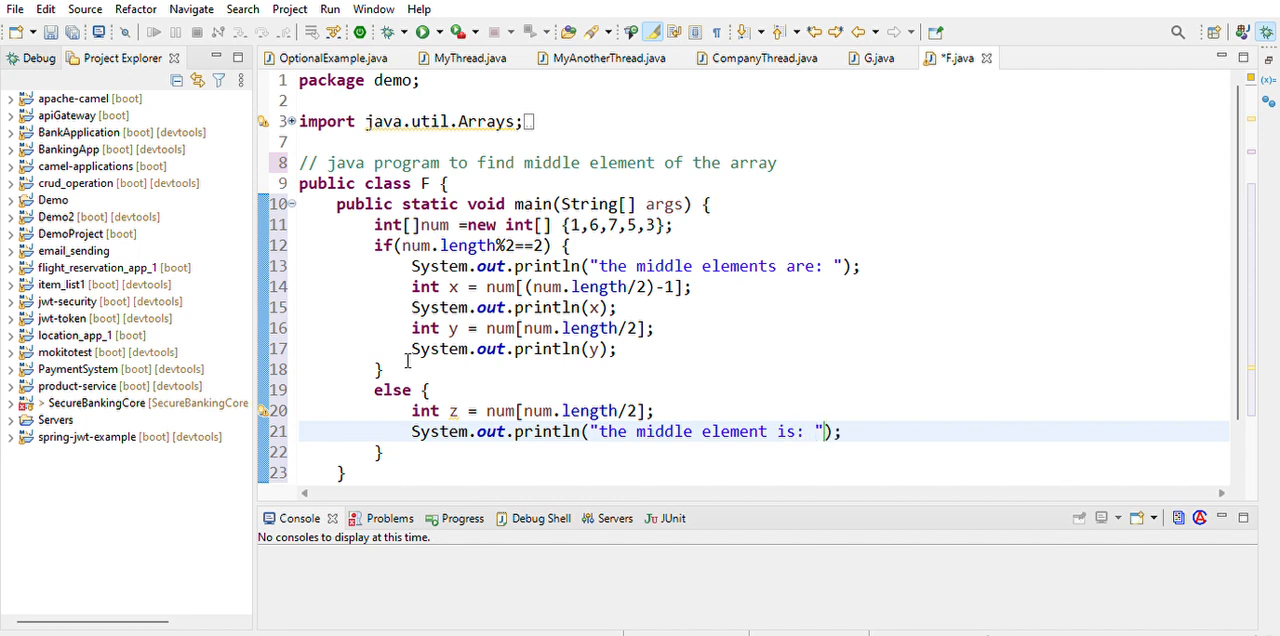
{"action": "type", "text": "sy"}
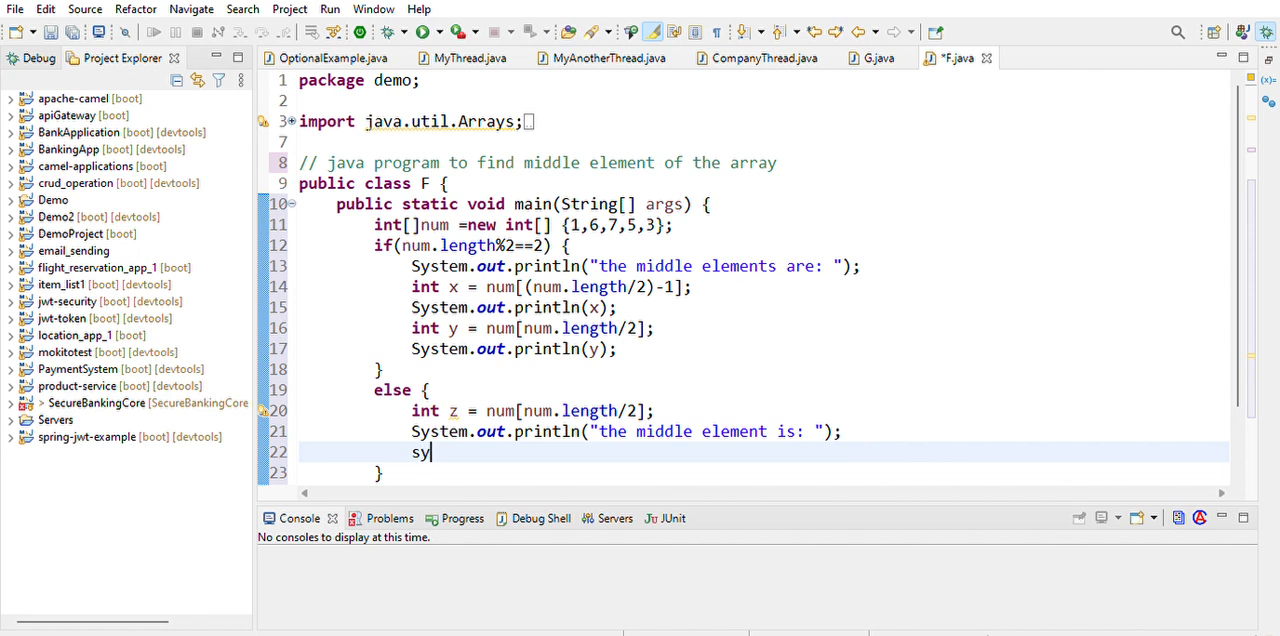
{"action": "type", "text": "System.out.println();"}
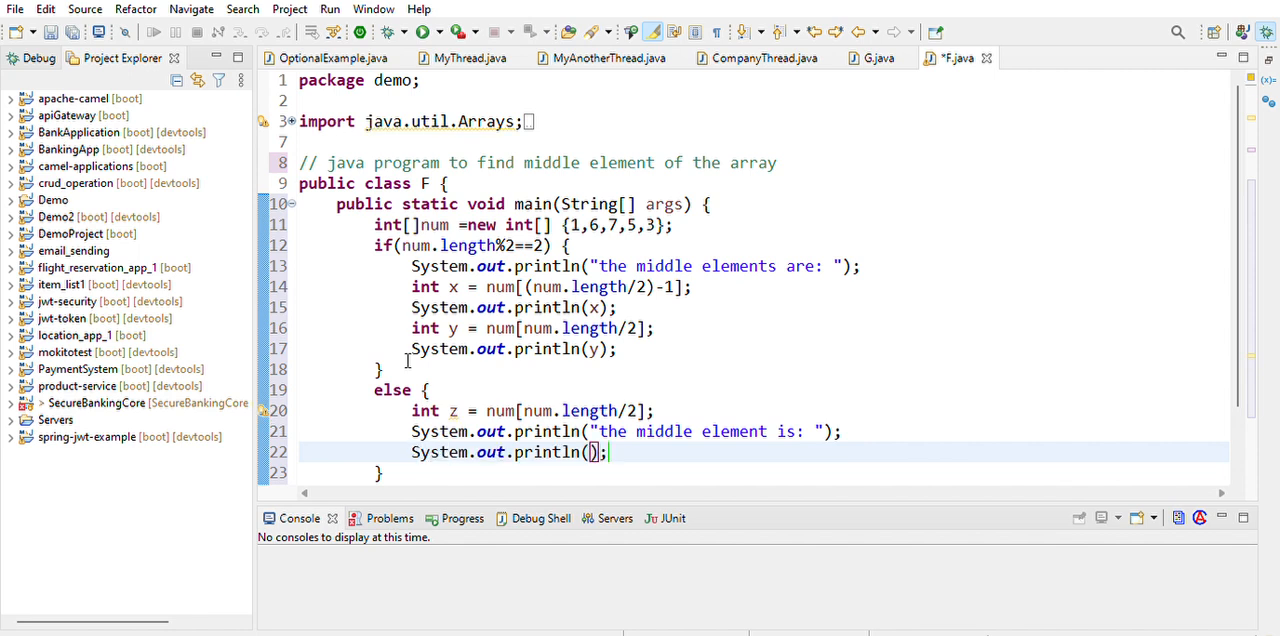
{"action": "type", "text": "z"}
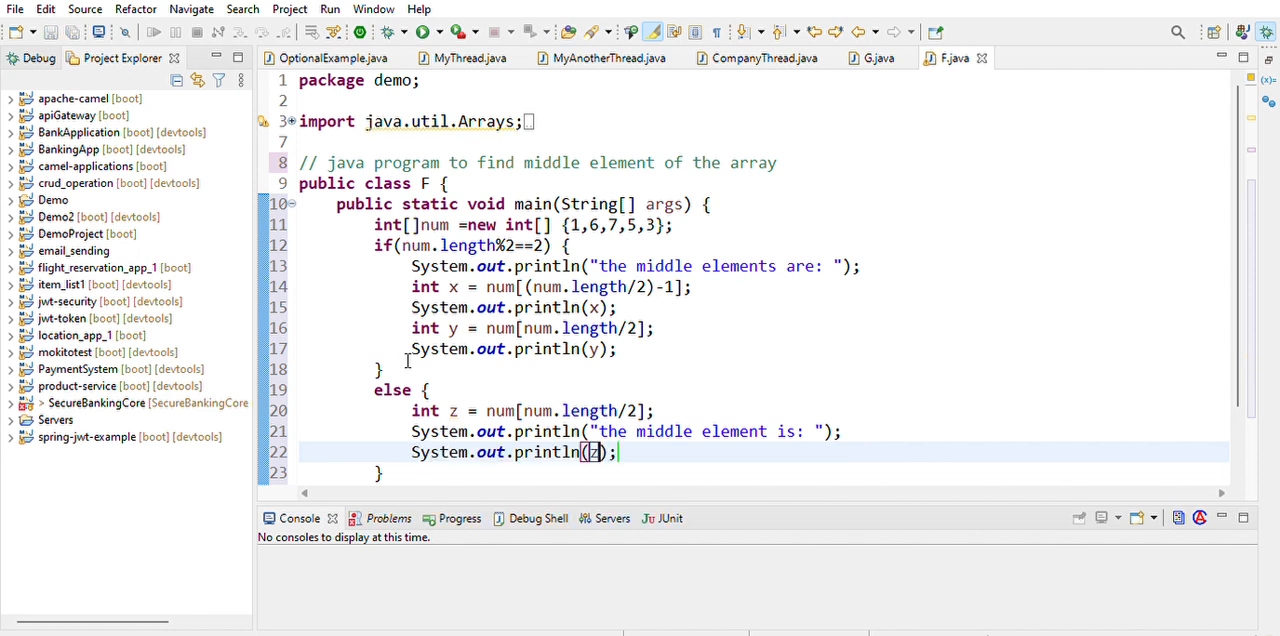